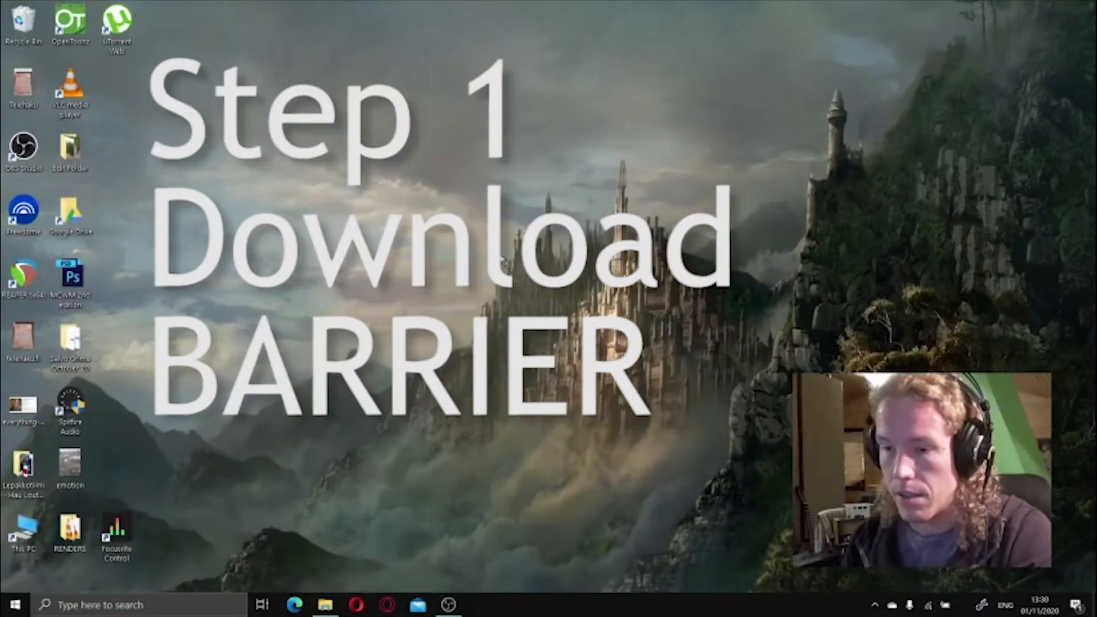
- Search Google for barrier, reach the Softpedia page and save the BarrierSetup-2.3.3 installer
click(387, 605)
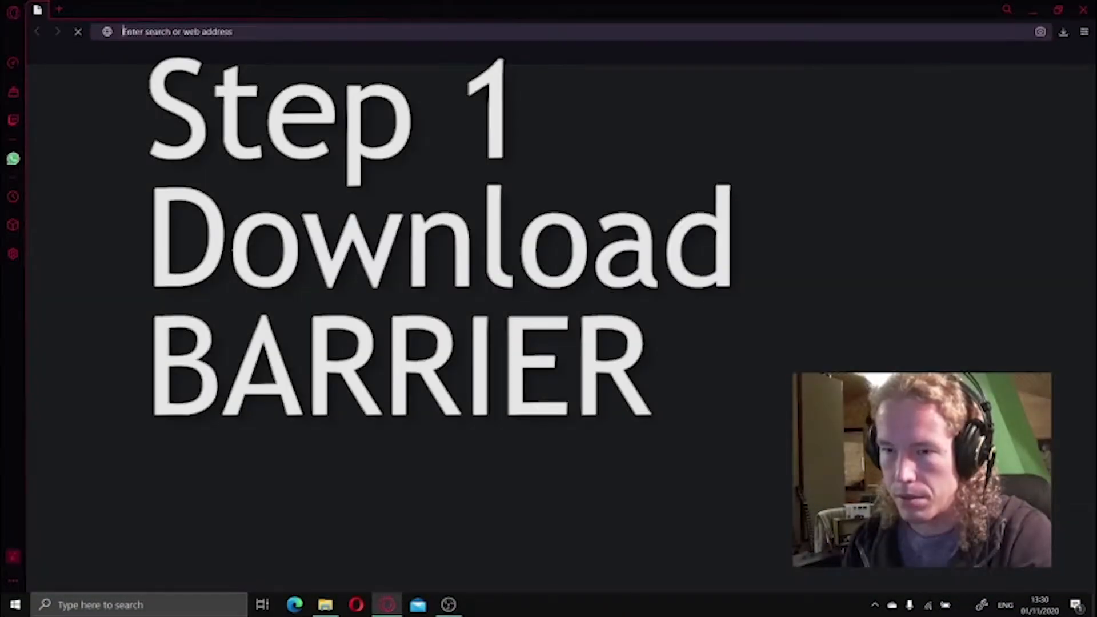
text(barrier for windows)
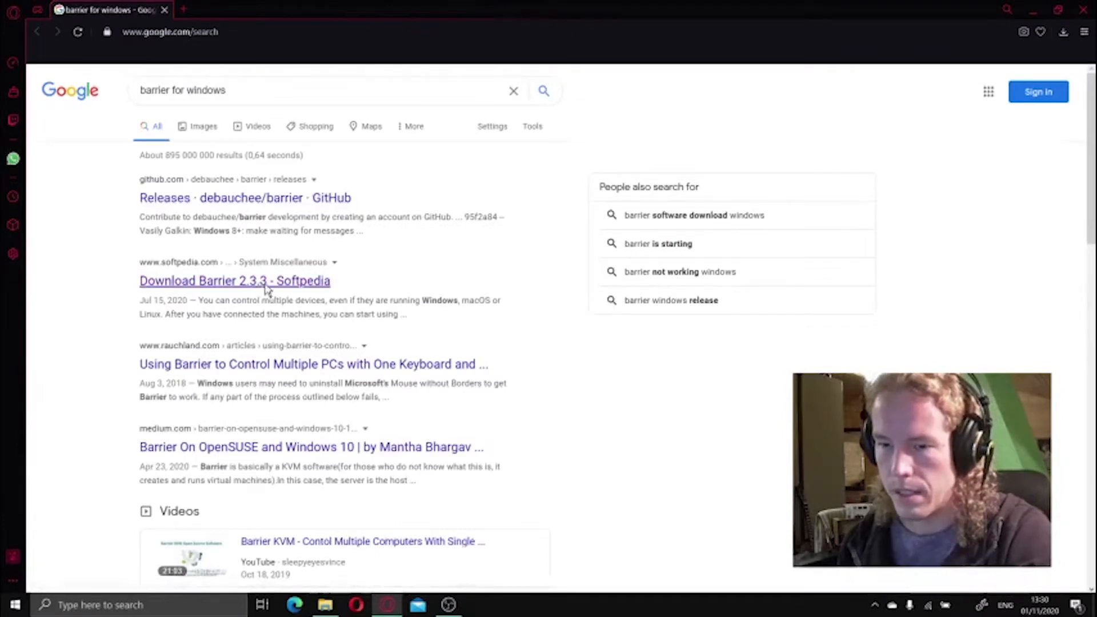
click(234, 281)
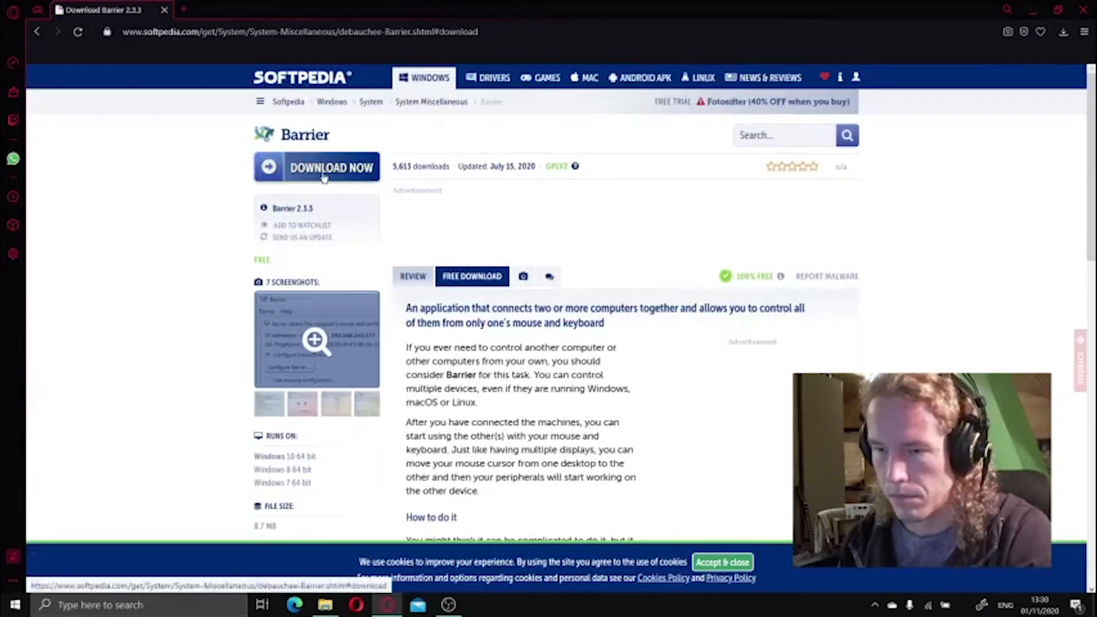
click(332, 167)
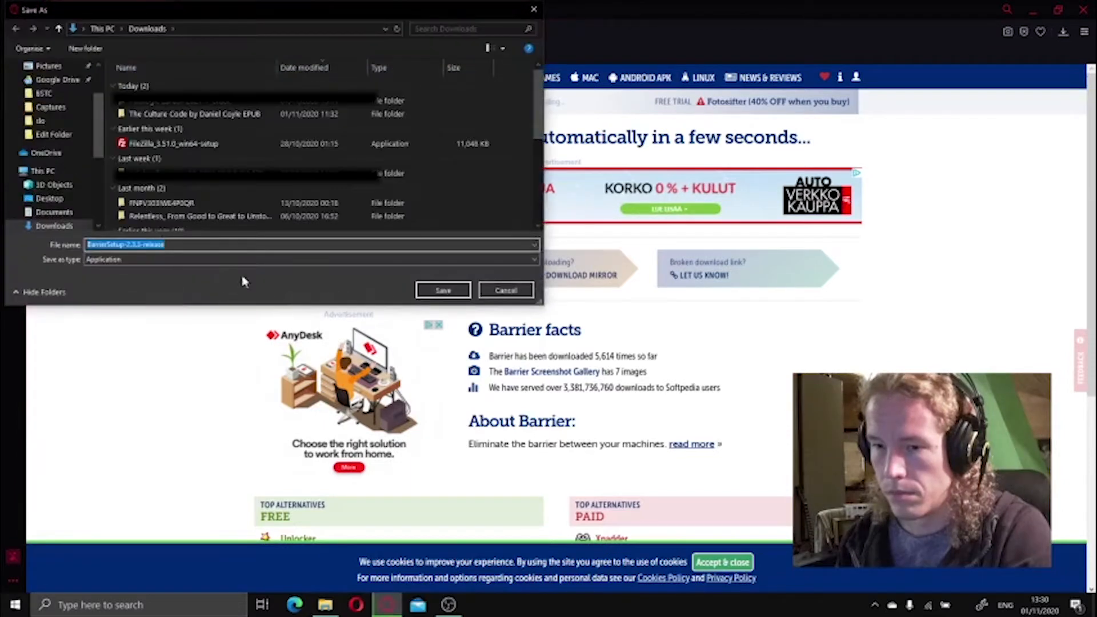
click(442, 289)
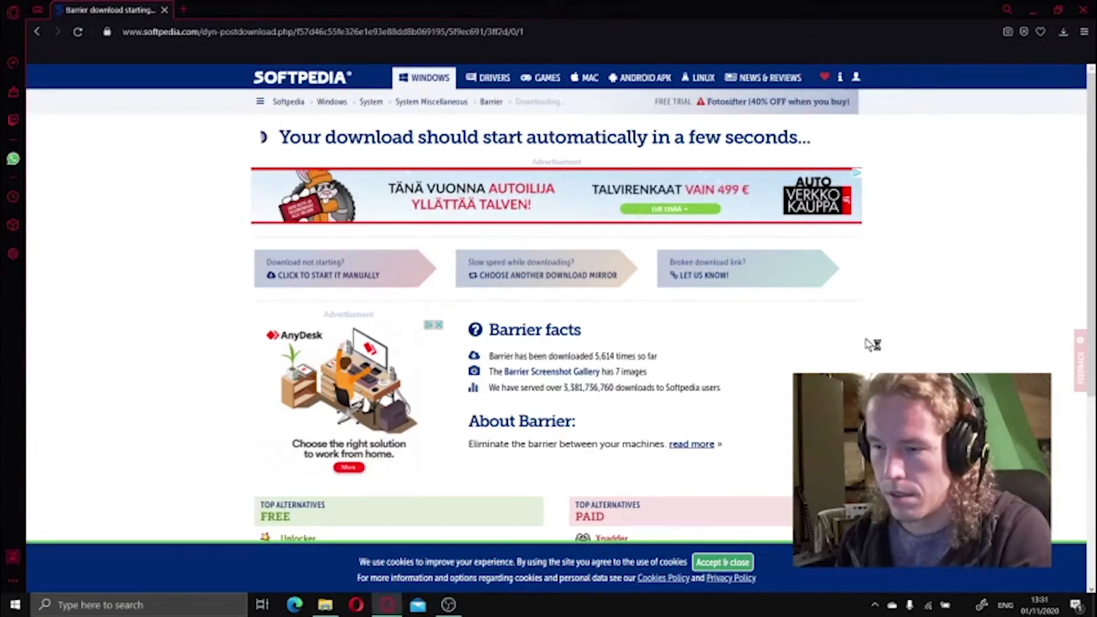
mouse_move(743, 378)
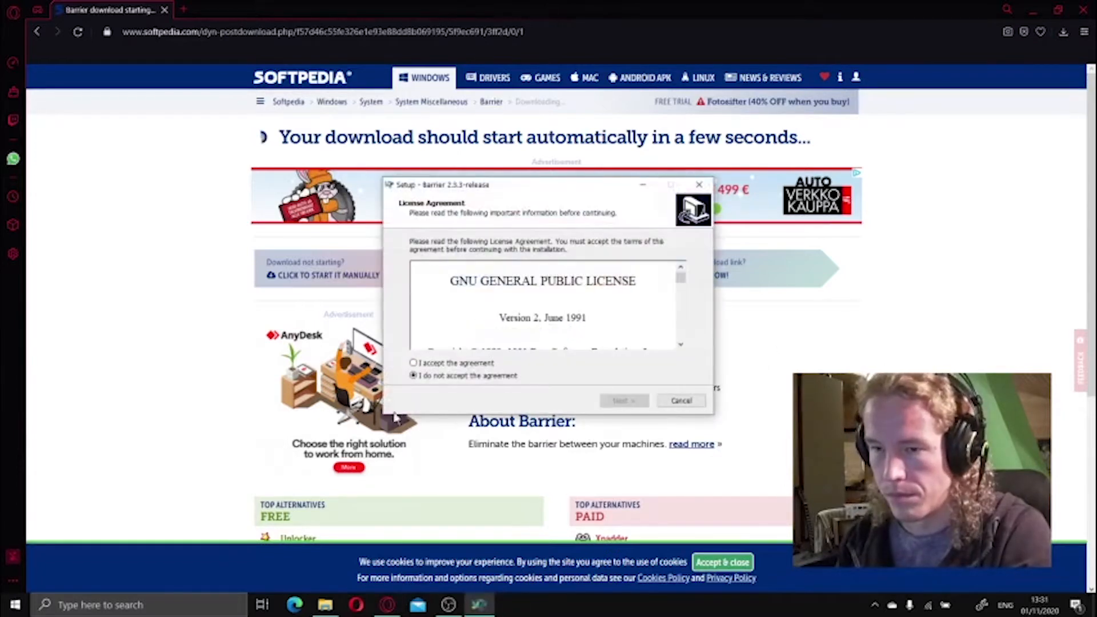
- Accept the license, keep the existing C:\Program Files\Barrier folder, install and launch Barrier
click(621, 400)
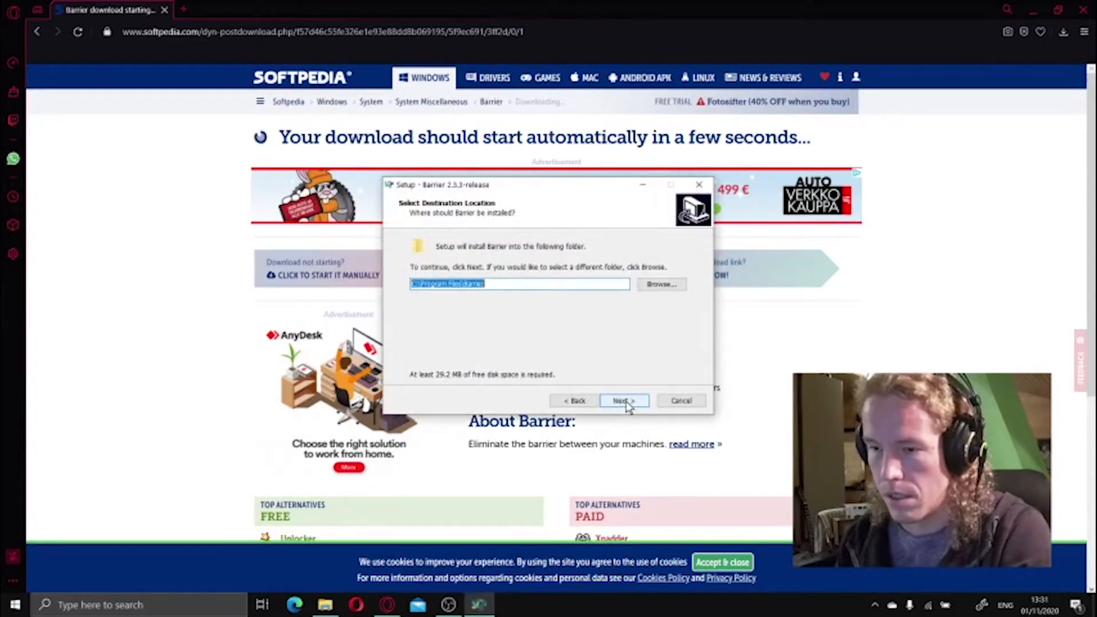
click(622, 400)
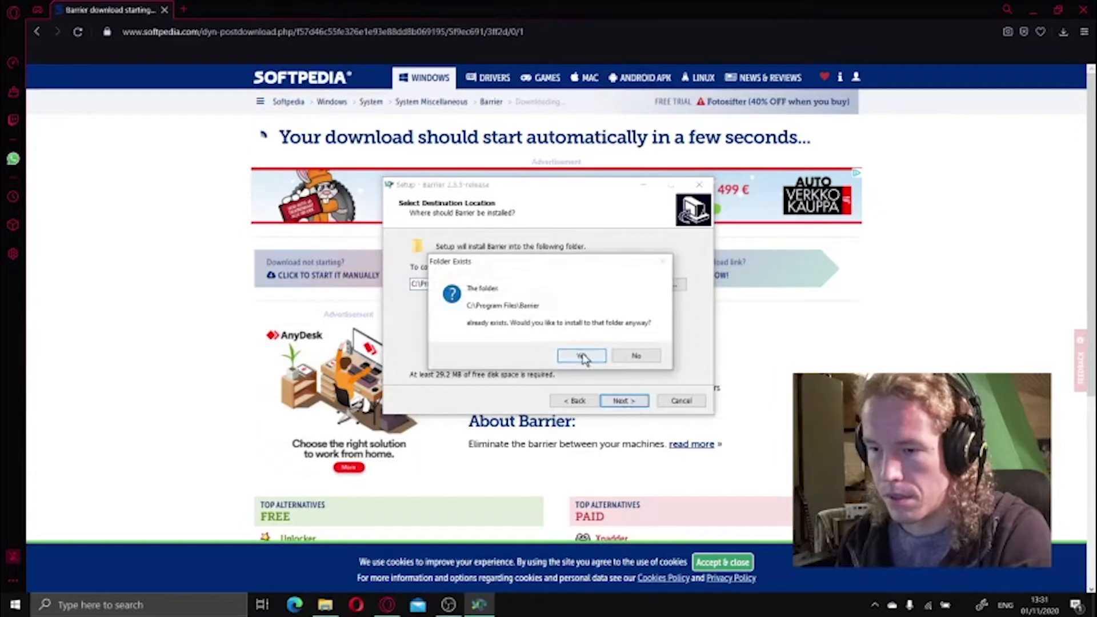
click(581, 355)
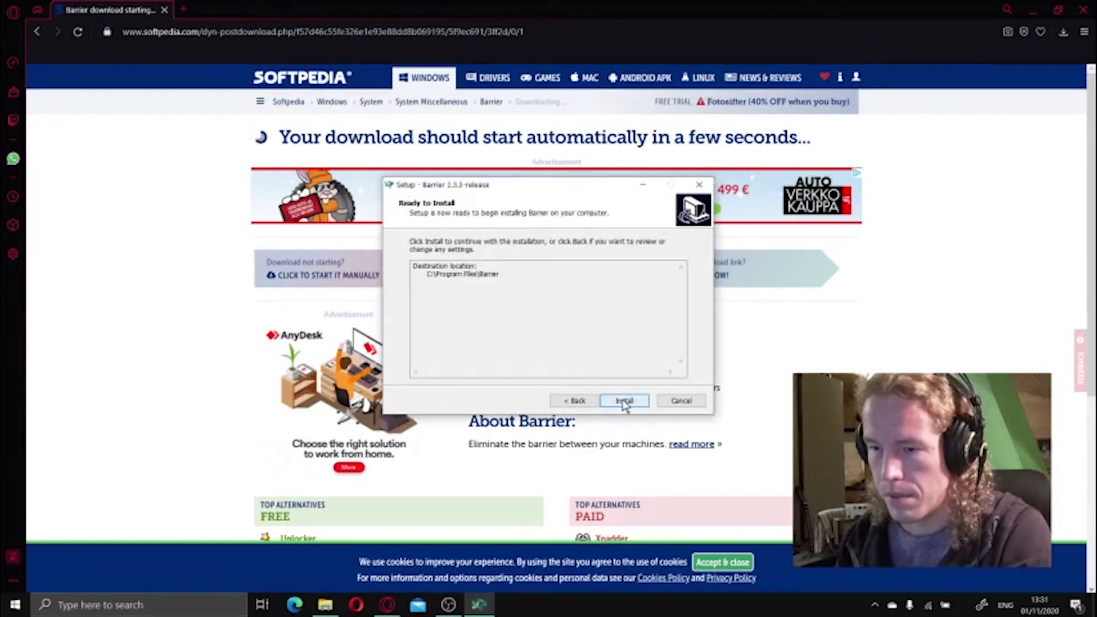
click(622, 400)
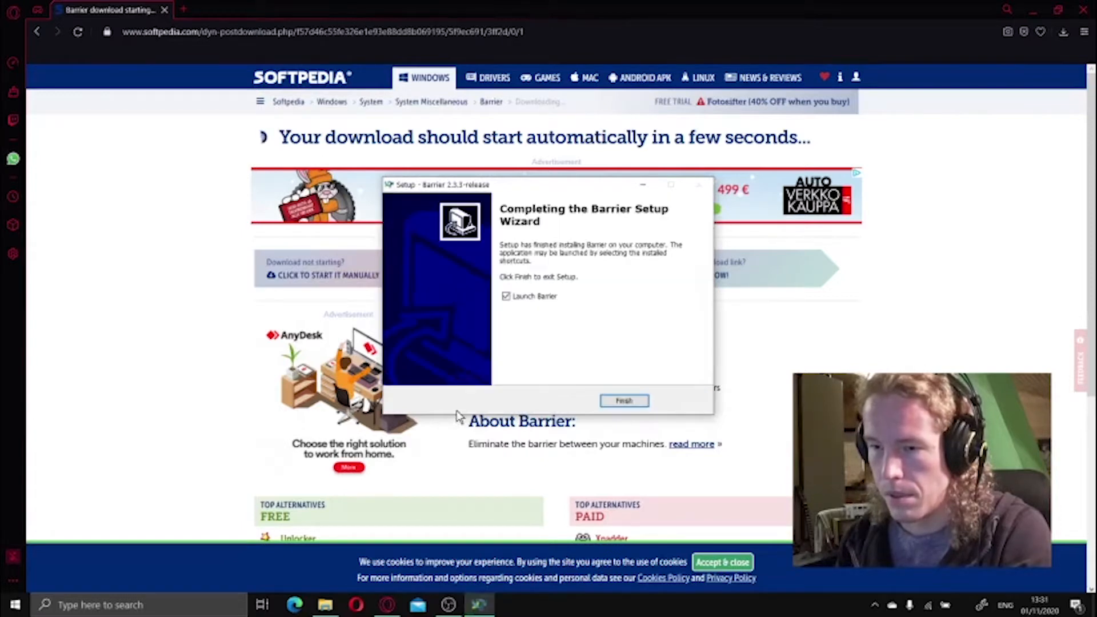
click(624, 399)
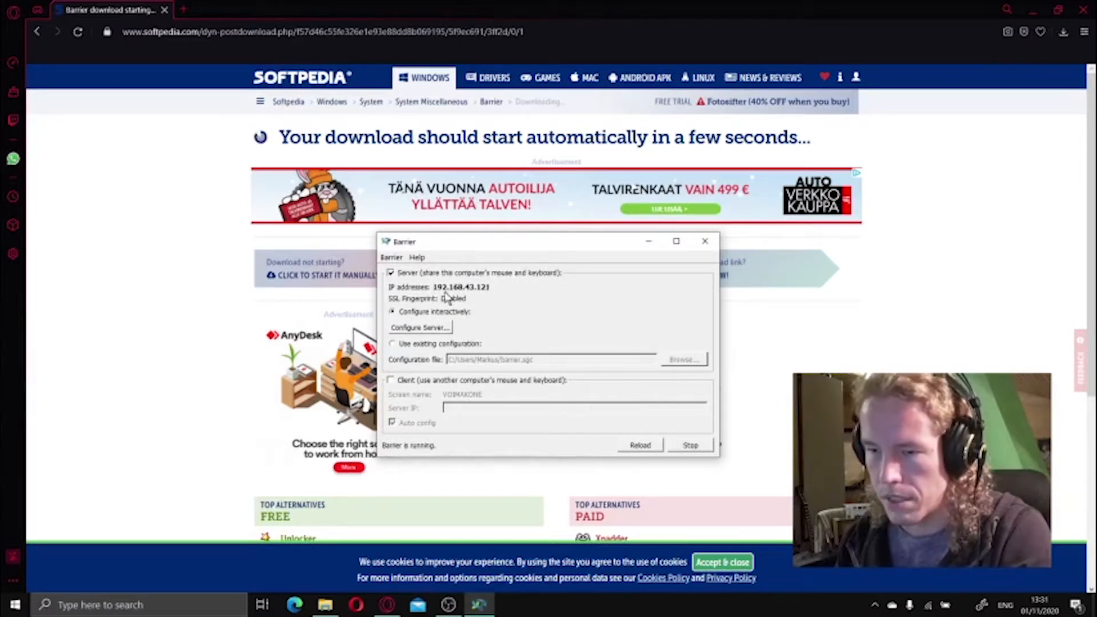
mouse_move(476, 300)
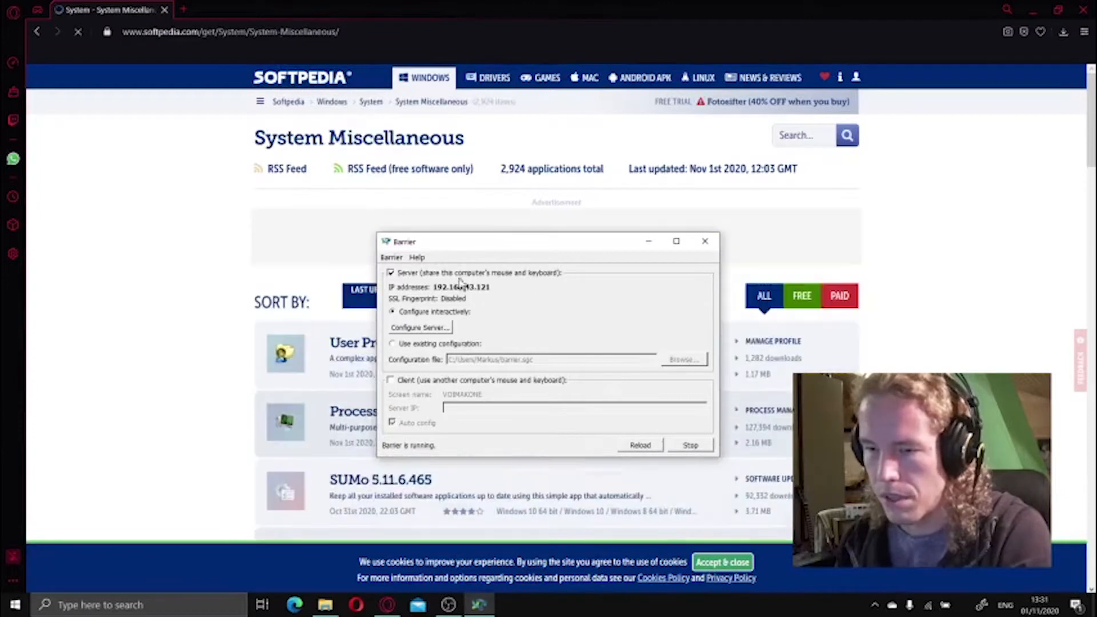
click(392, 257)
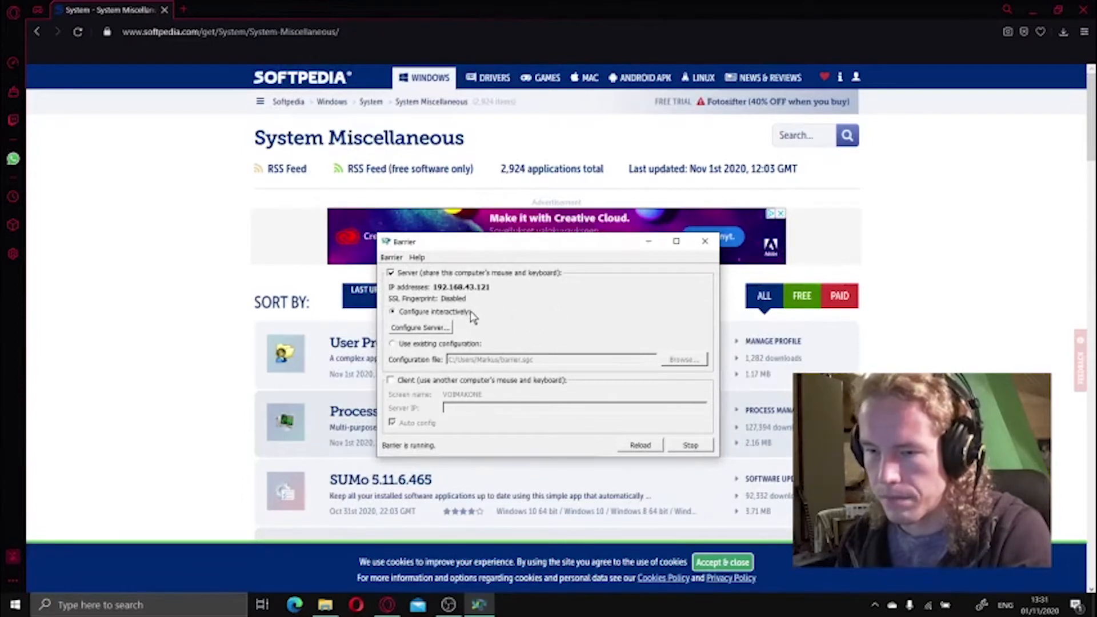
mouse_move(467, 451)
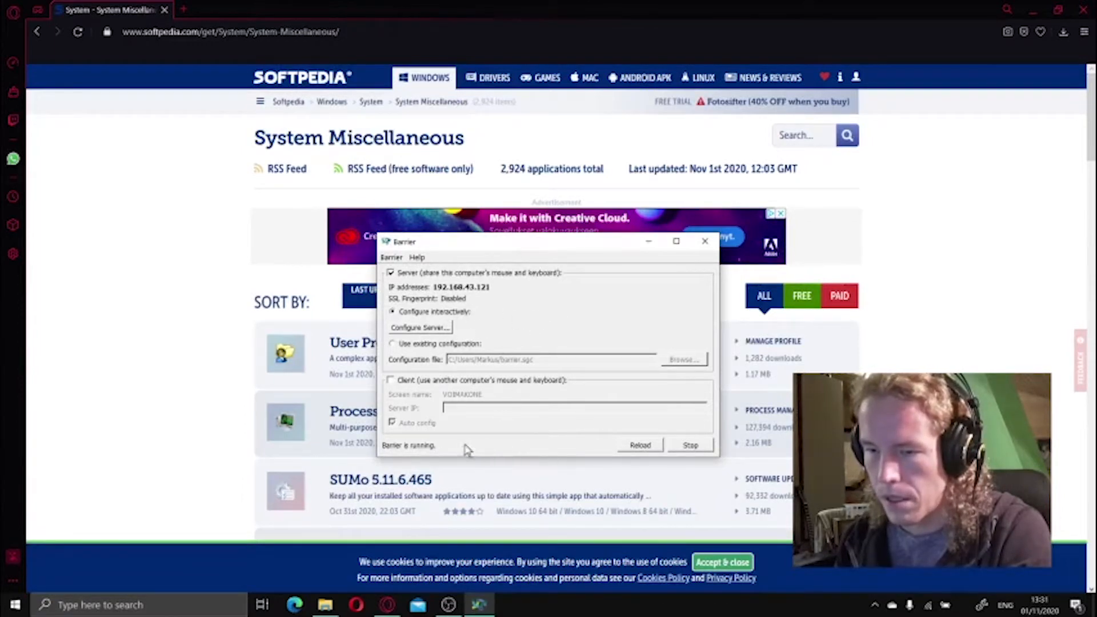
mouse_move(402, 454)
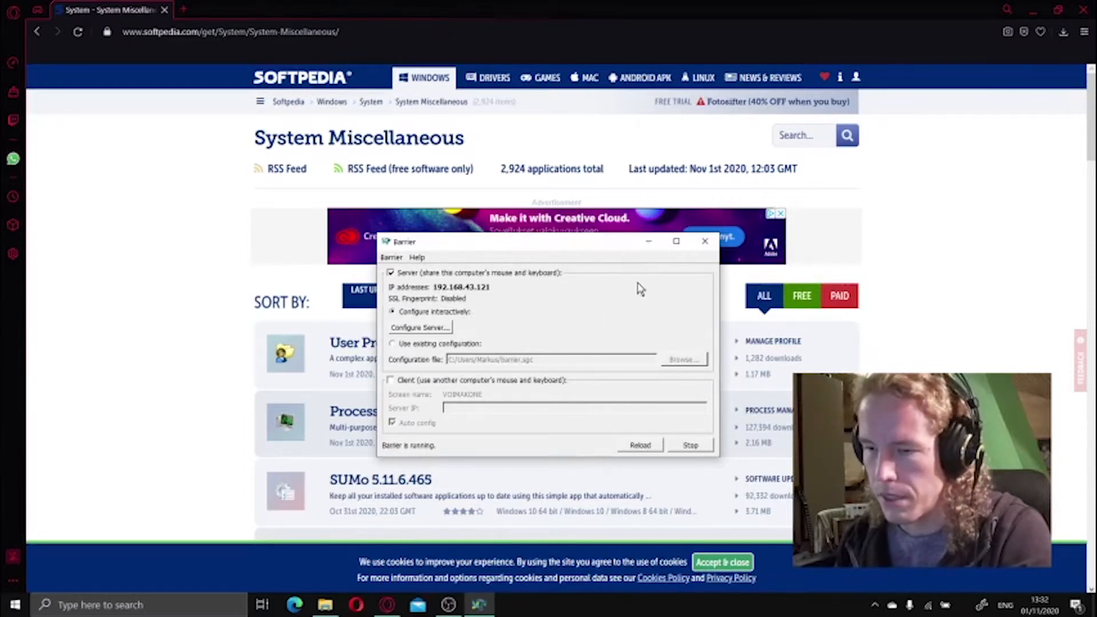
mouse_move(576, 307)
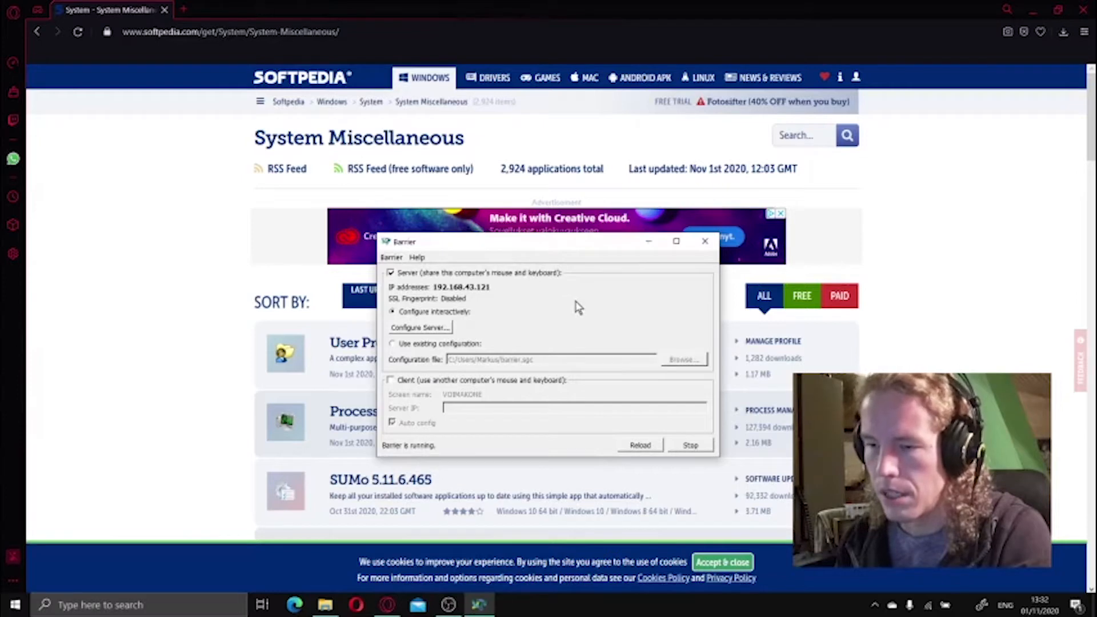
mouse_move(611, 343)
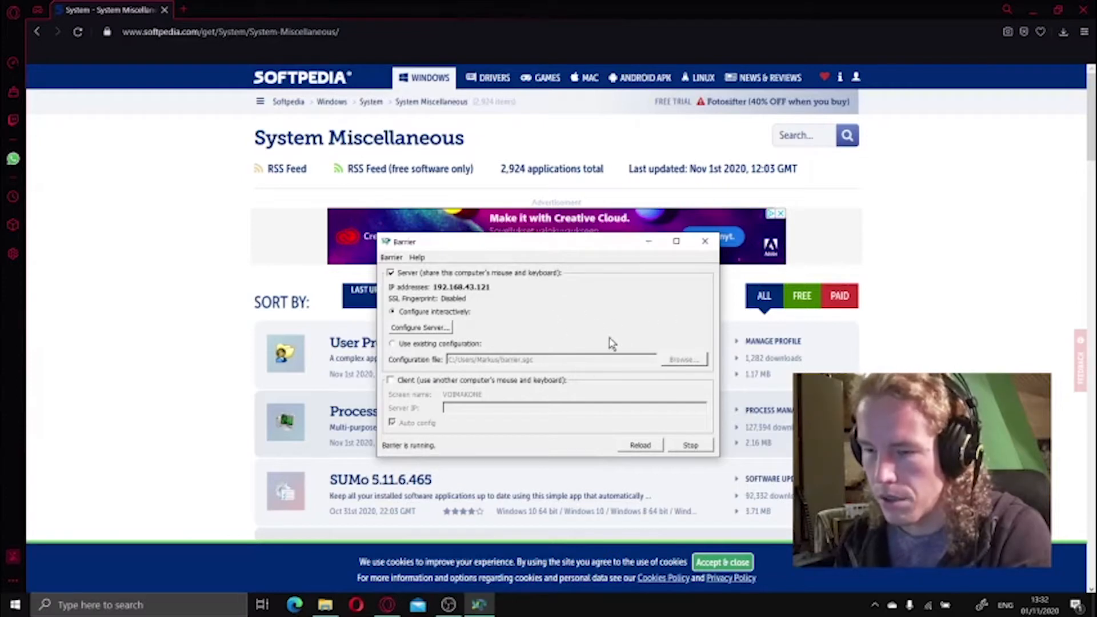
mouse_move(553, 344)
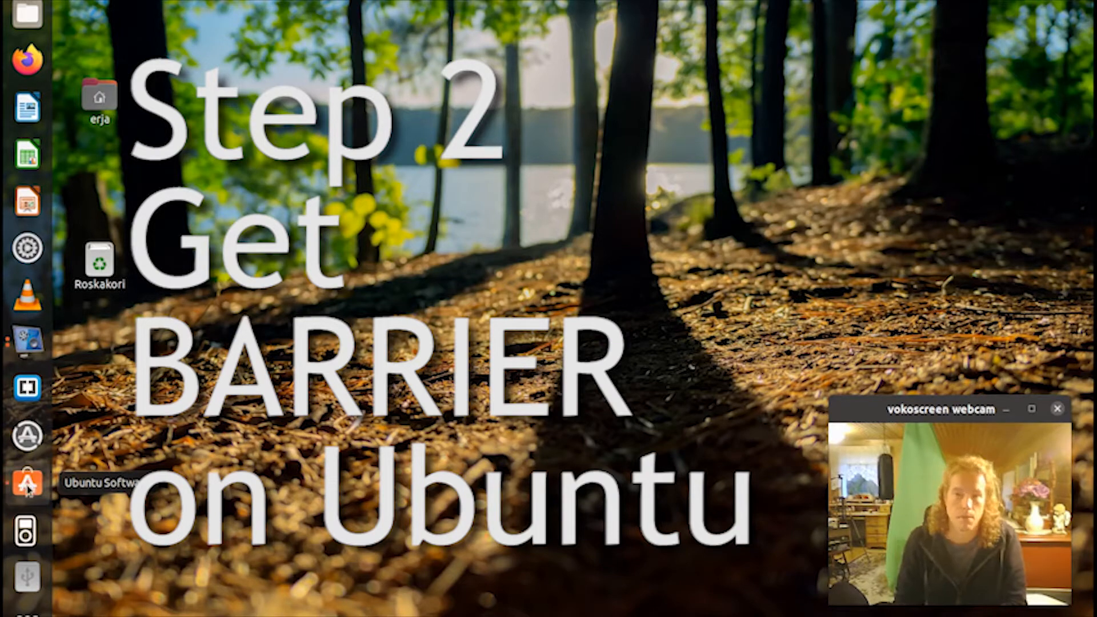
- Find Barrier in Ubuntu Software, install it and authenticate with the password
click(26, 482)
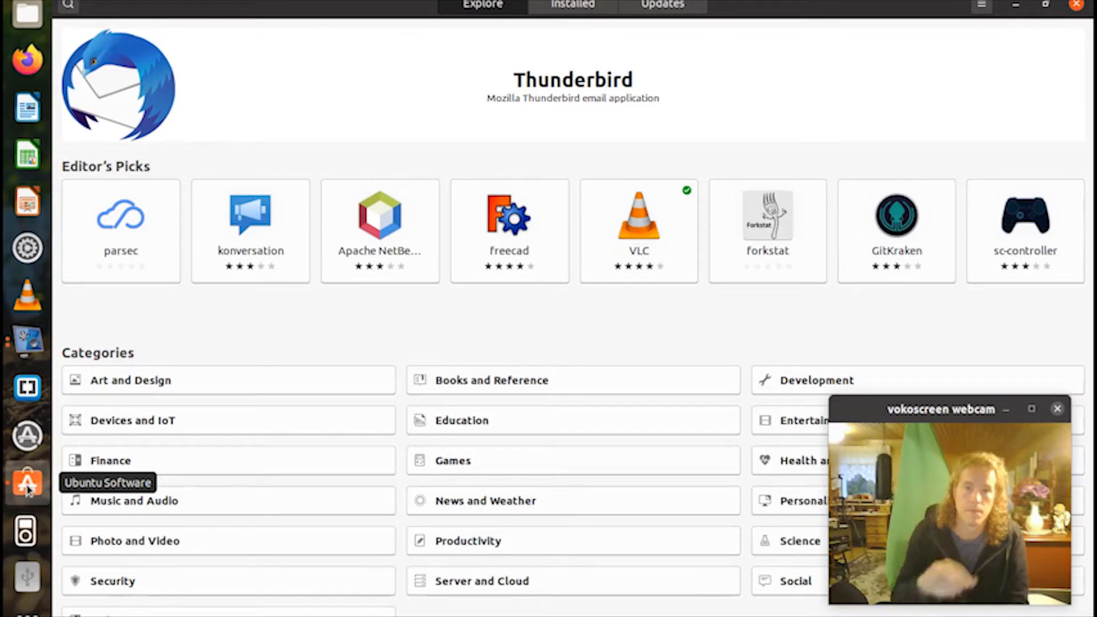
text(barrier)
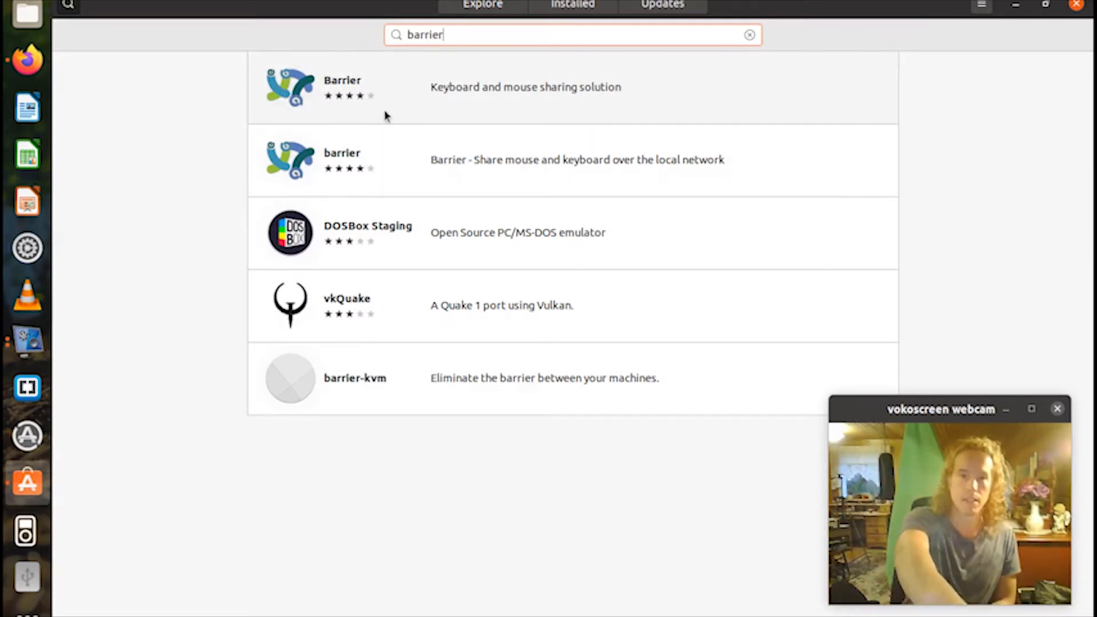
click(342, 87)
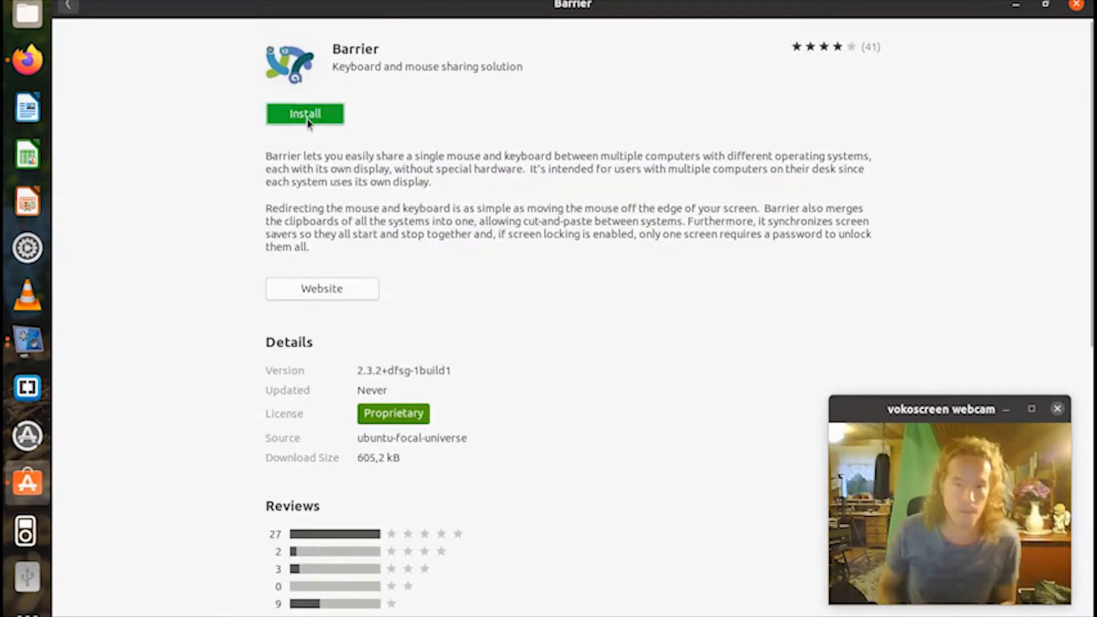
click(304, 113)
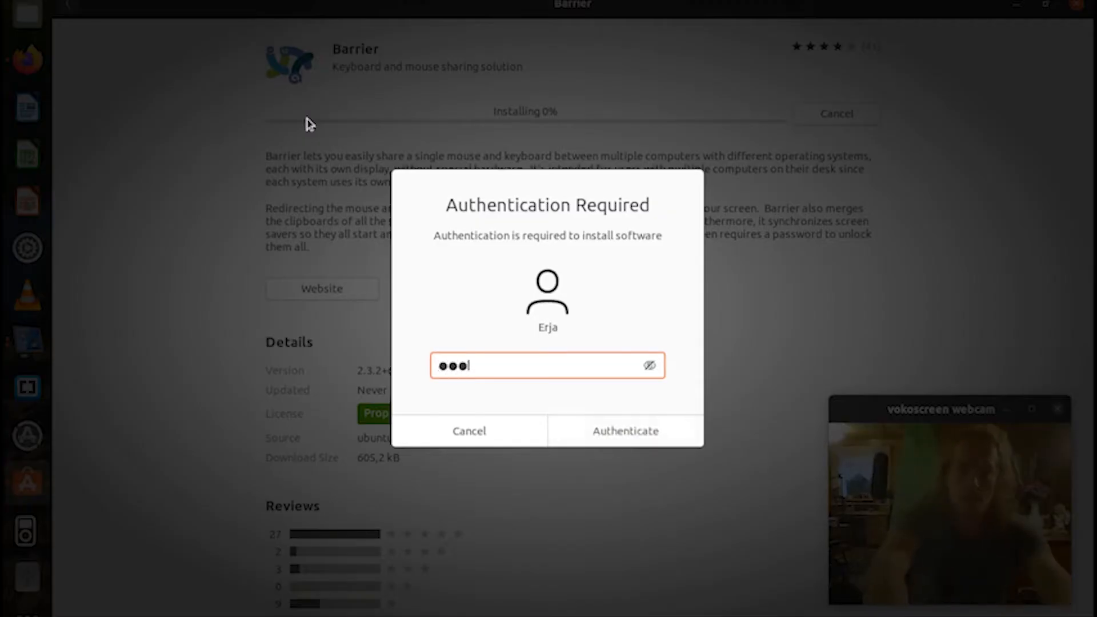
click(624, 431)
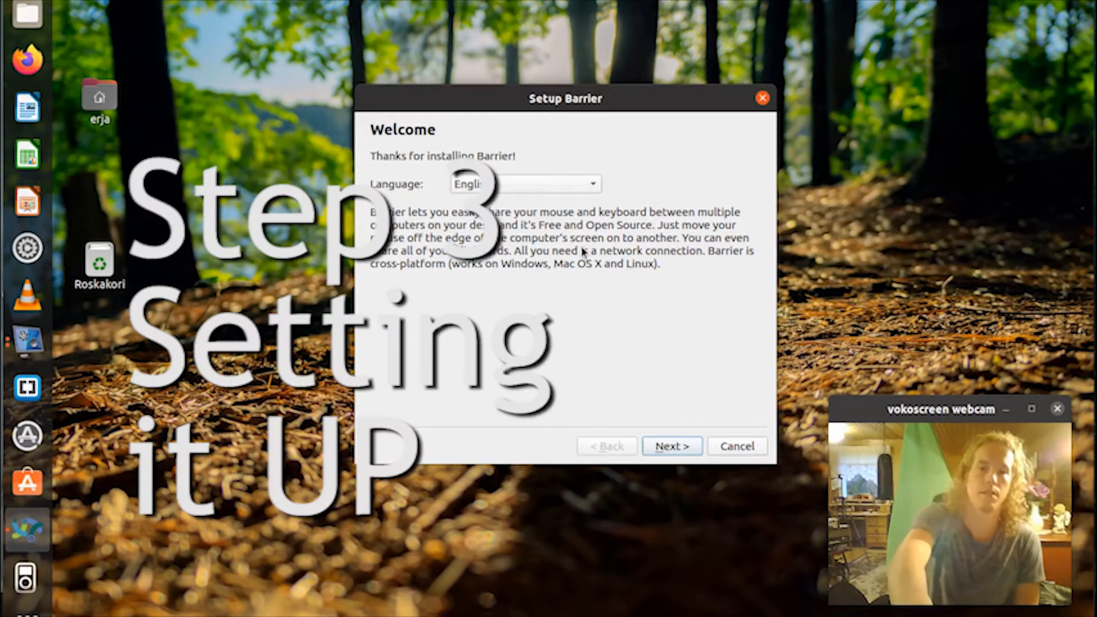
mouse_move(675, 459)
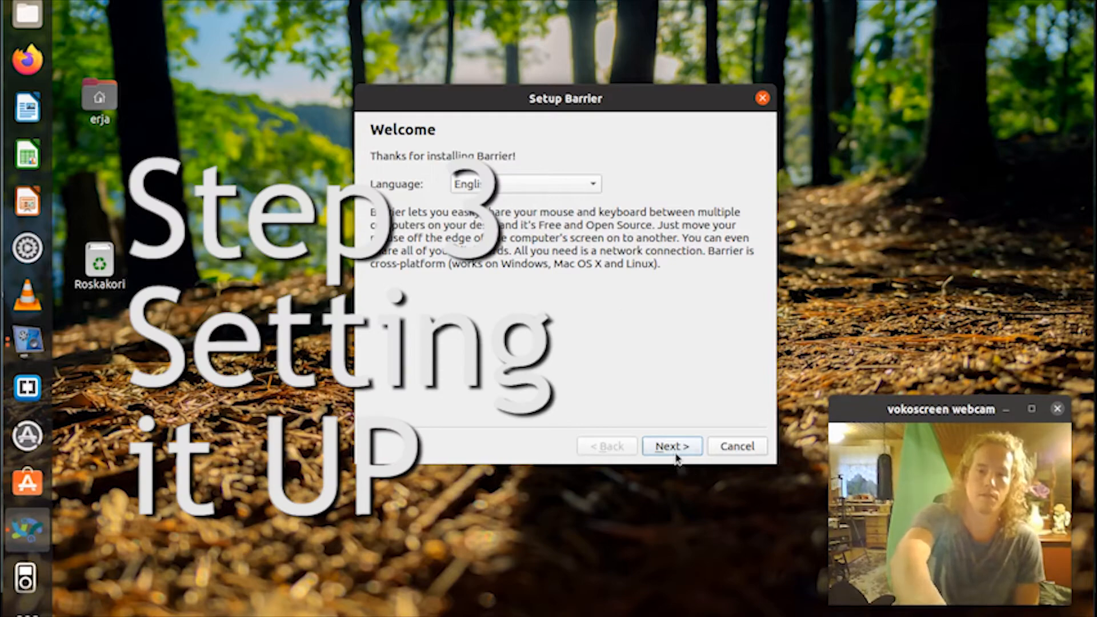
- Choose the client role and enter server IP 192.168.43.121
click(671, 446)
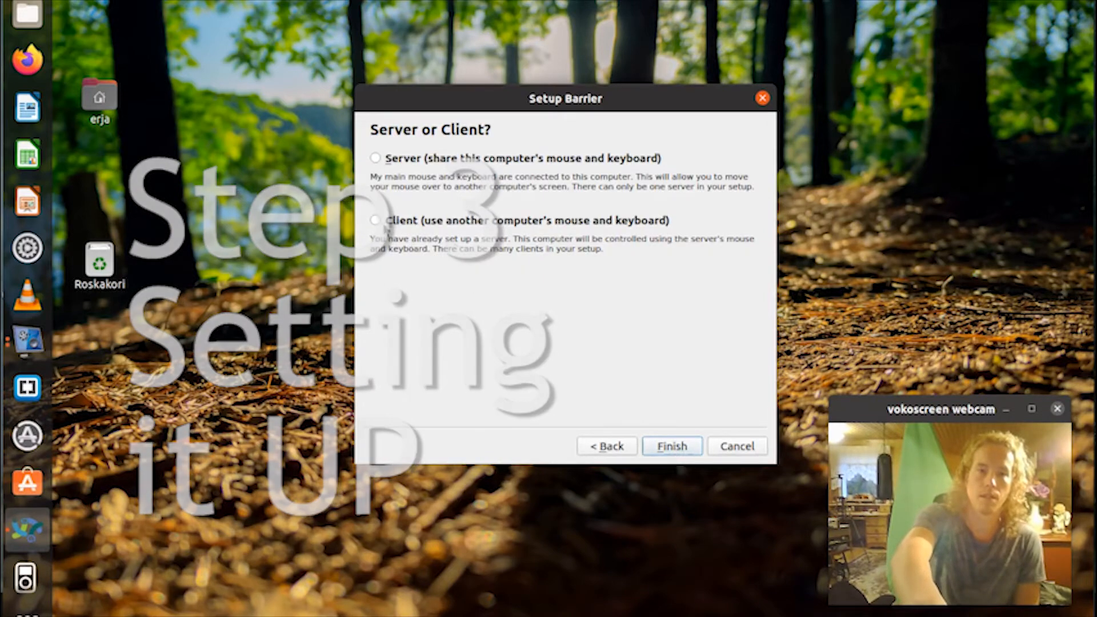
click(376, 219)
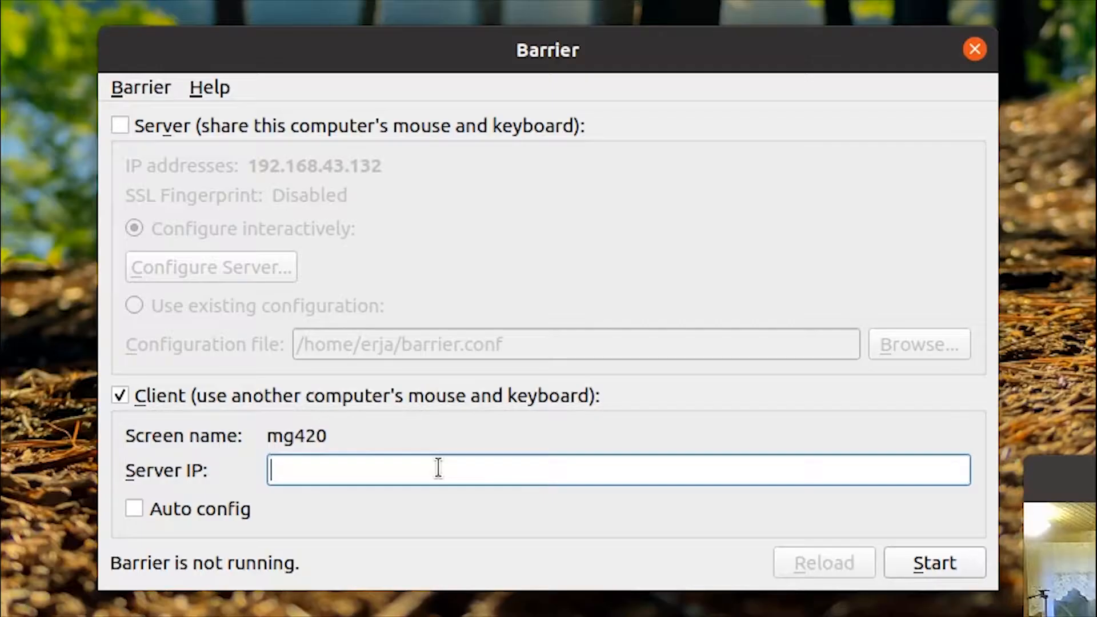
text(192.)
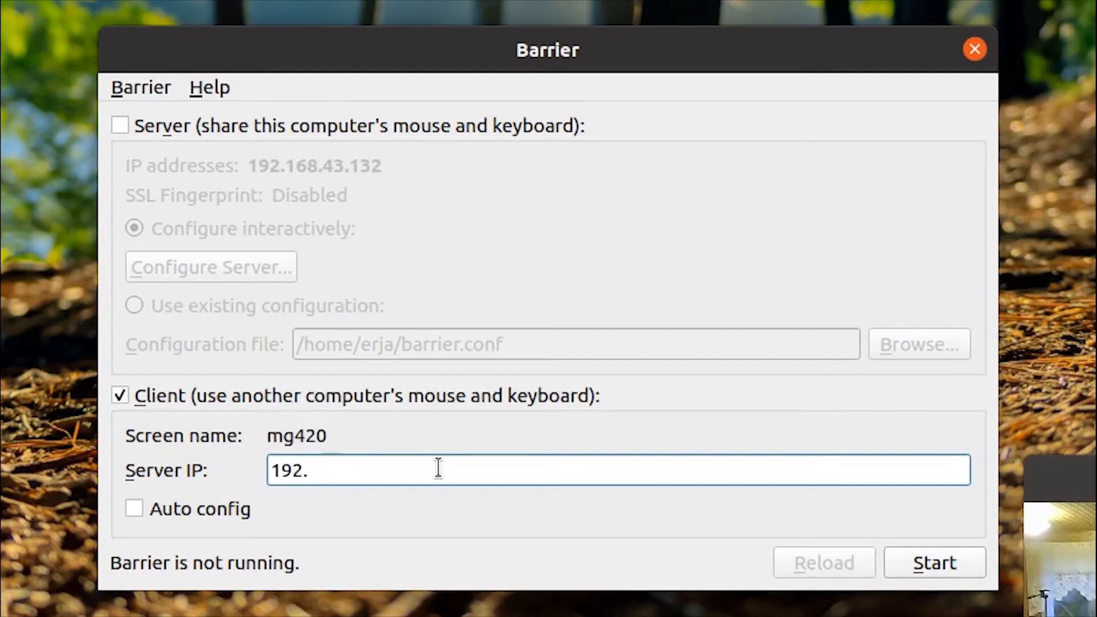
text(168)
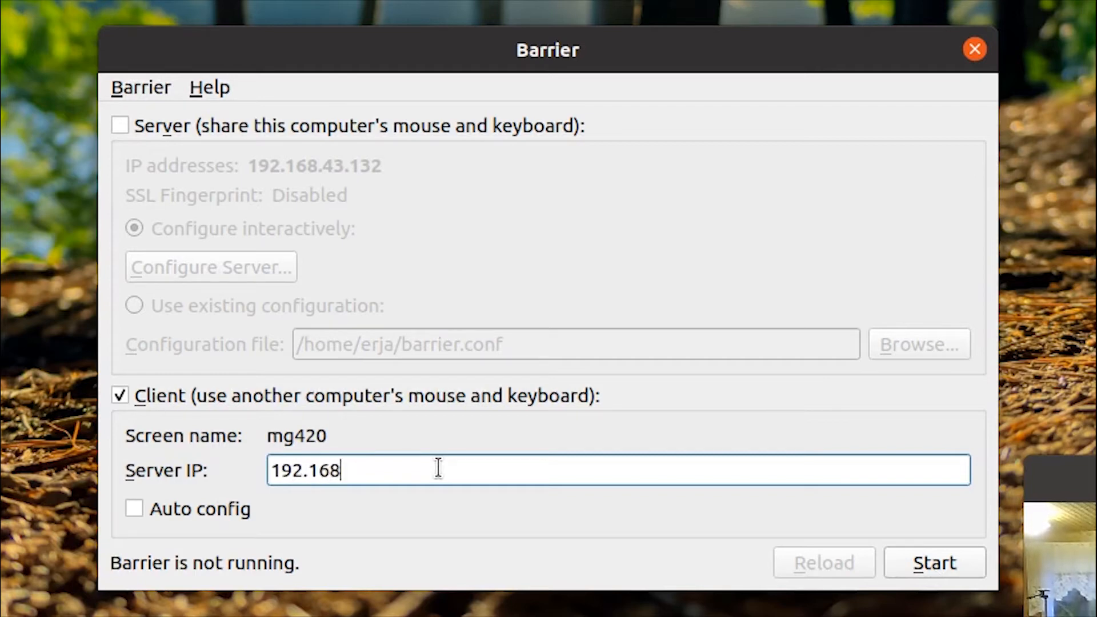
text(.43)
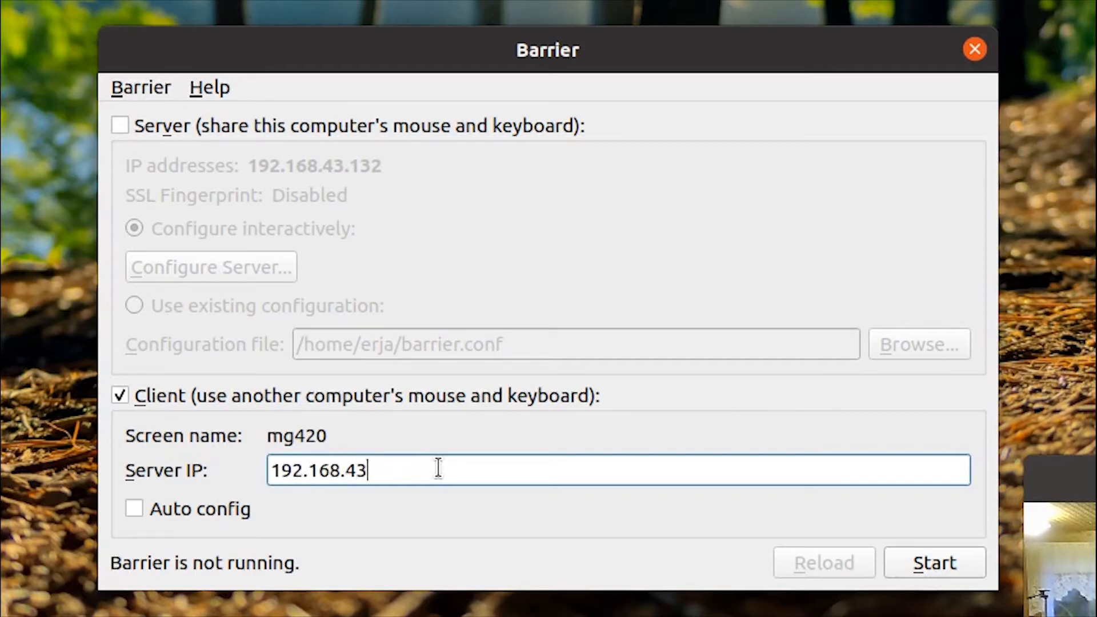
text(121)
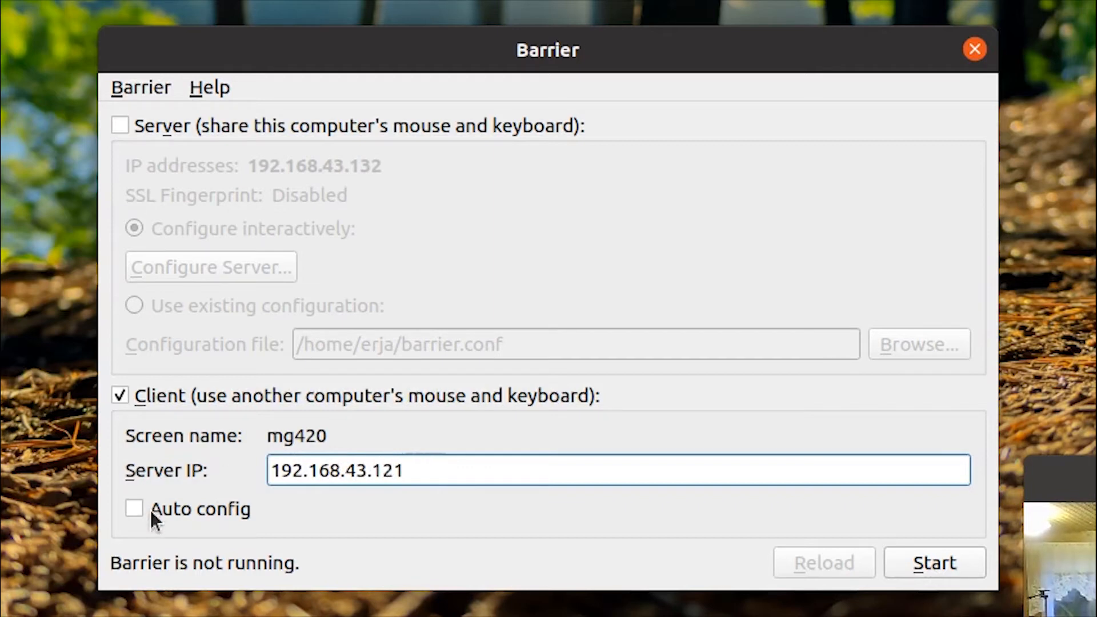
mouse_move(139, 80)
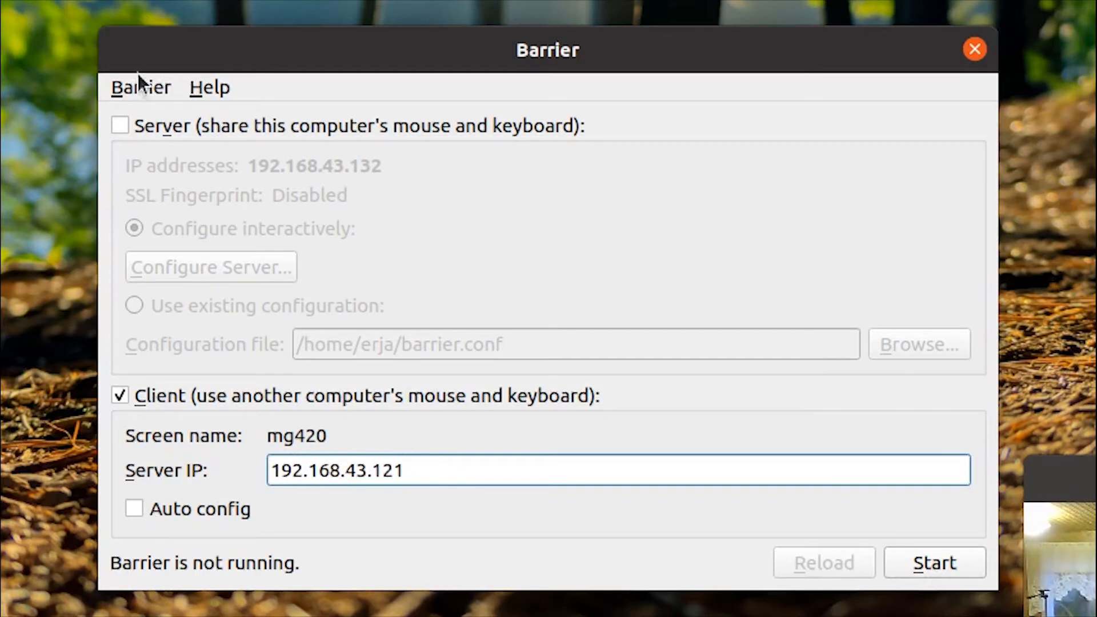
click(141, 86)
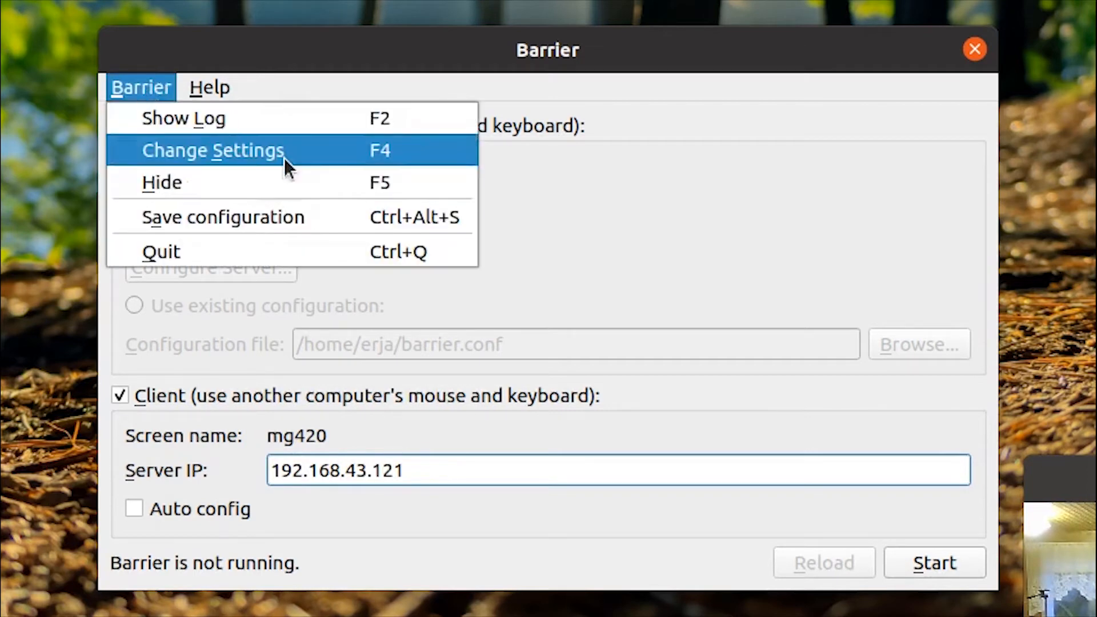
click(213, 151)
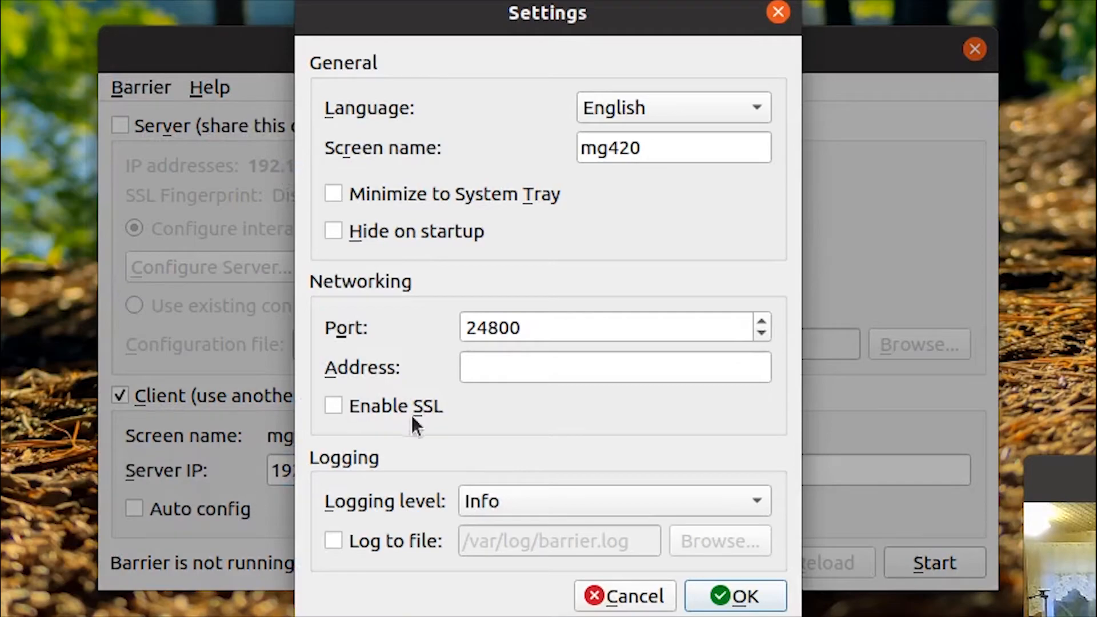
mouse_move(455, 416)
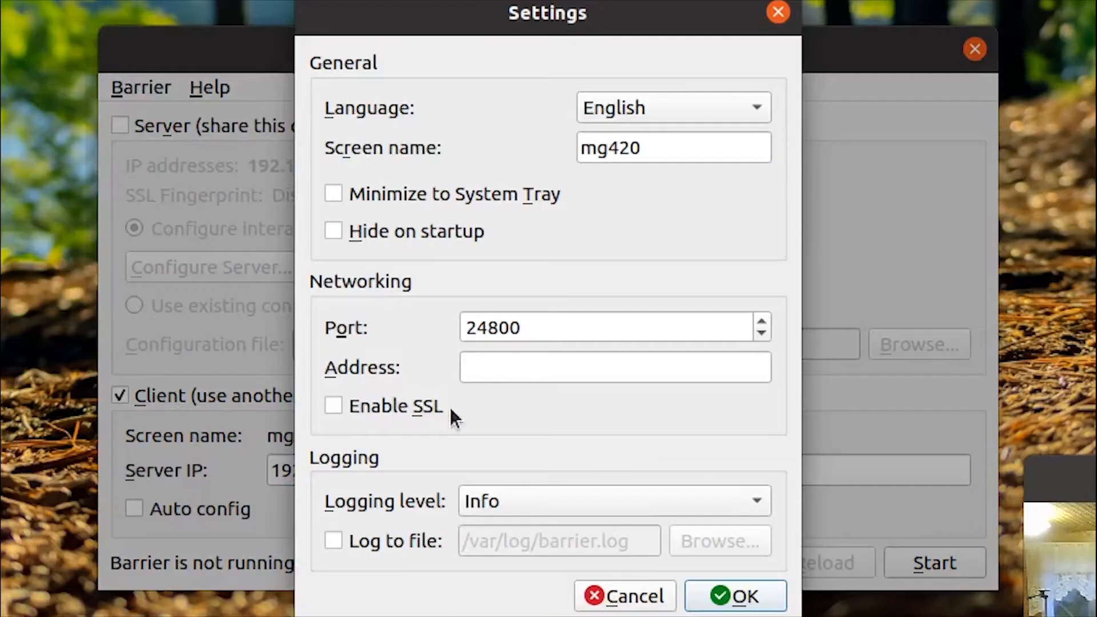
mouse_move(643, 603)
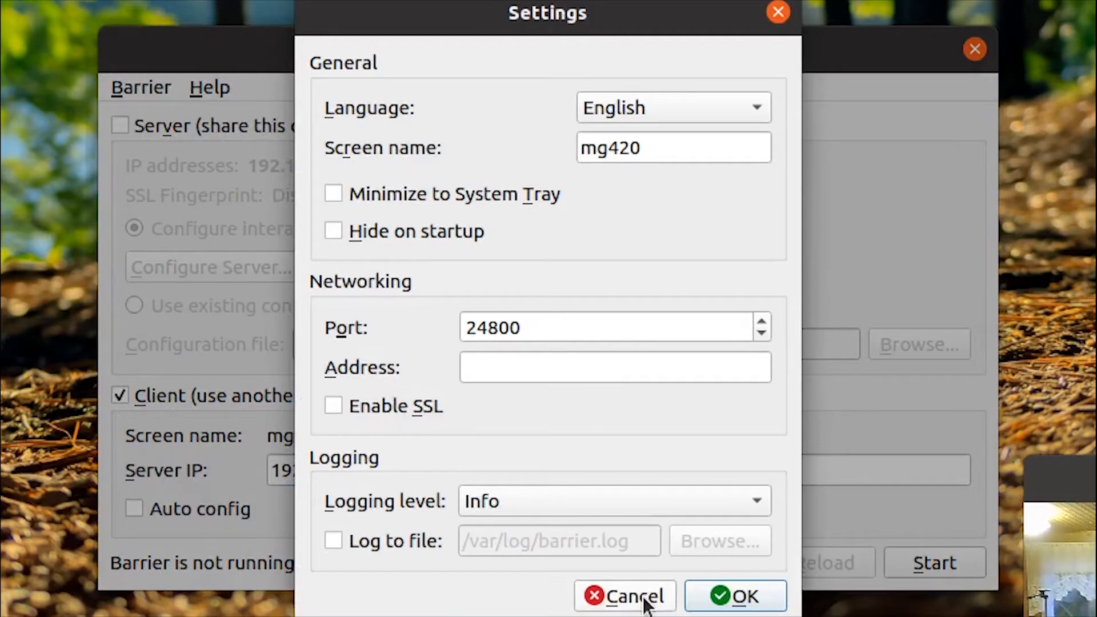
click(624, 595)
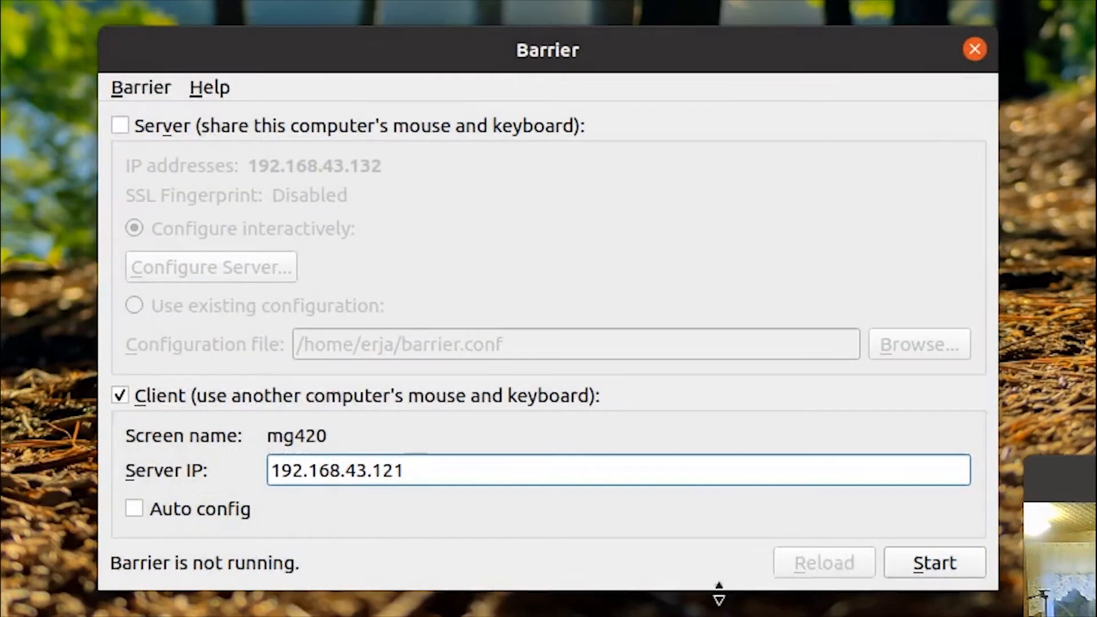
- Start the Barrier server on the Windows machine to share mouse and keyboard
click(933, 562)
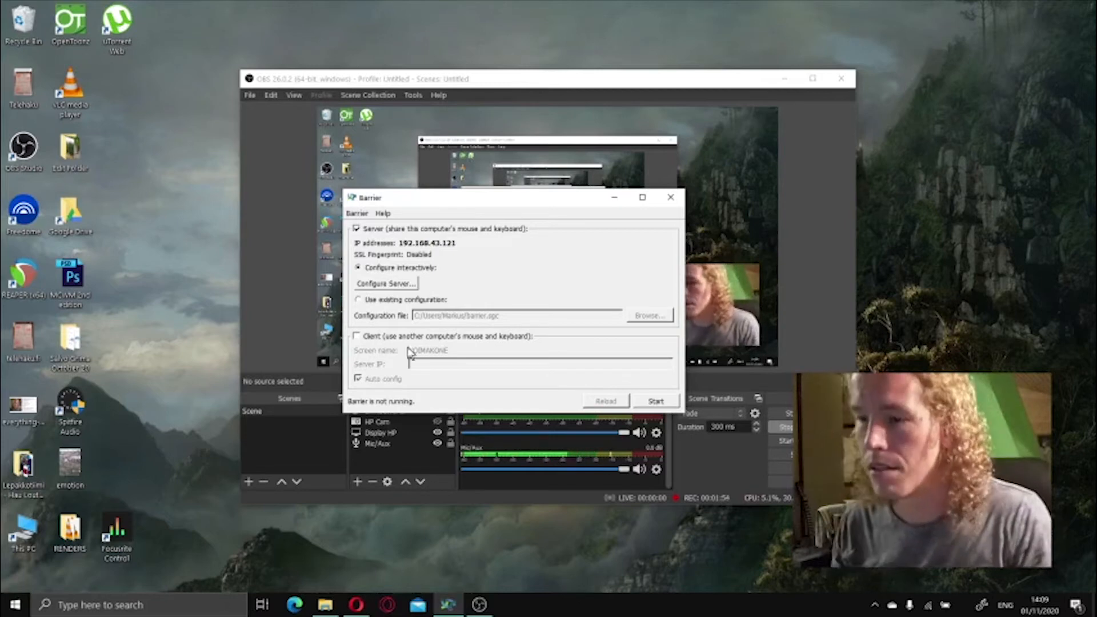
click(655, 401)
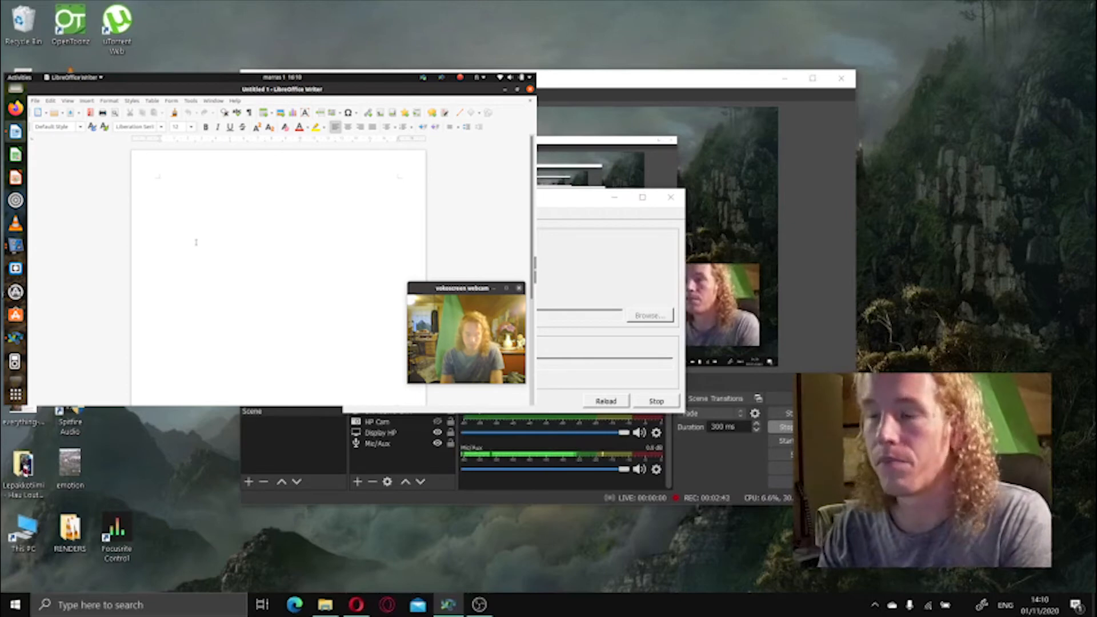
- Type the sentence, select it and give it size 26 in a different font
text(hi)
text(Barrier is totally rad!)
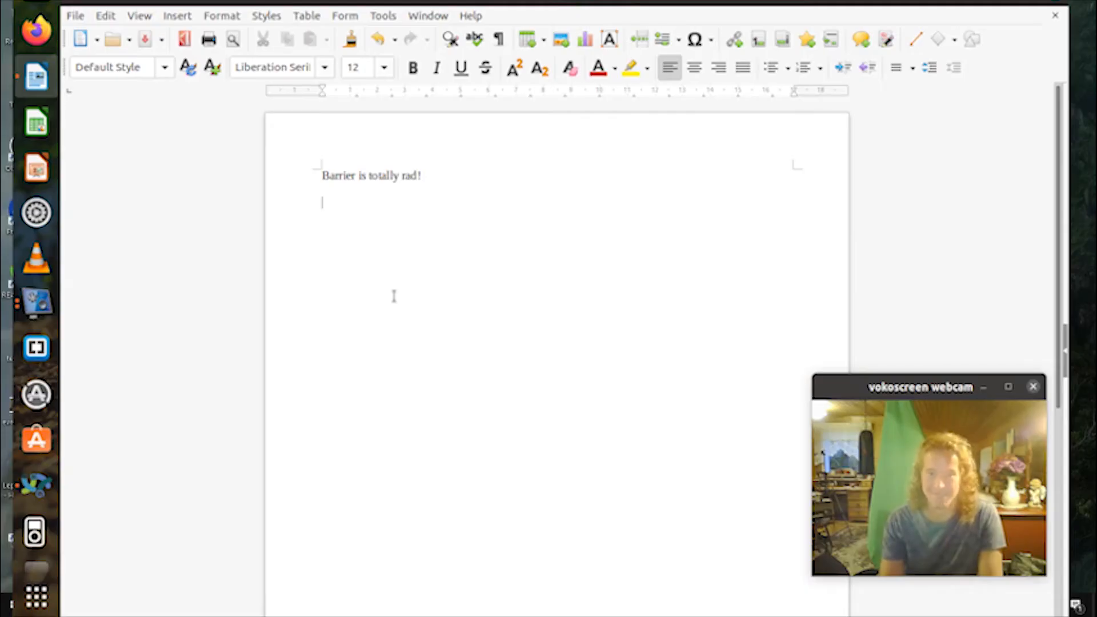
triple_click(370, 176)
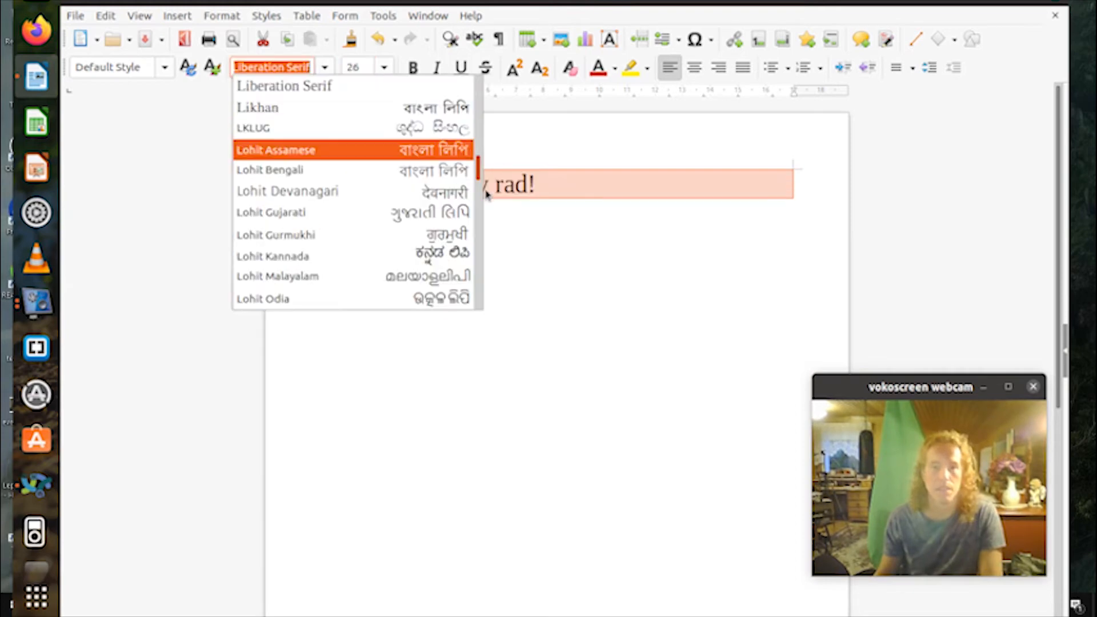
scroll(down, 3)
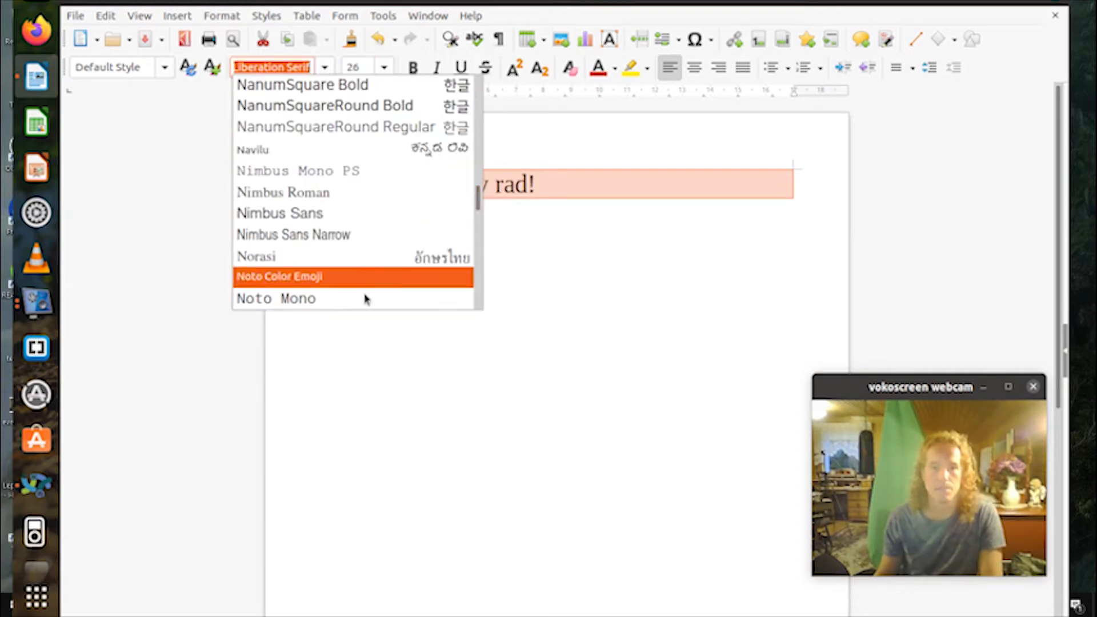
click(279, 213)
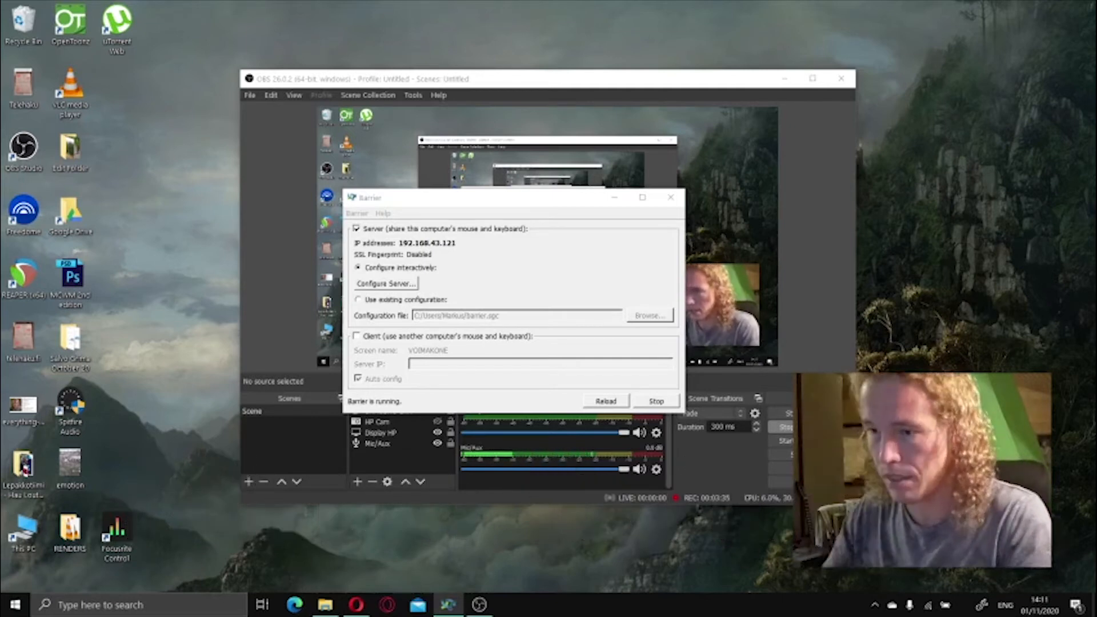
drag(514, 197, 461, 223)
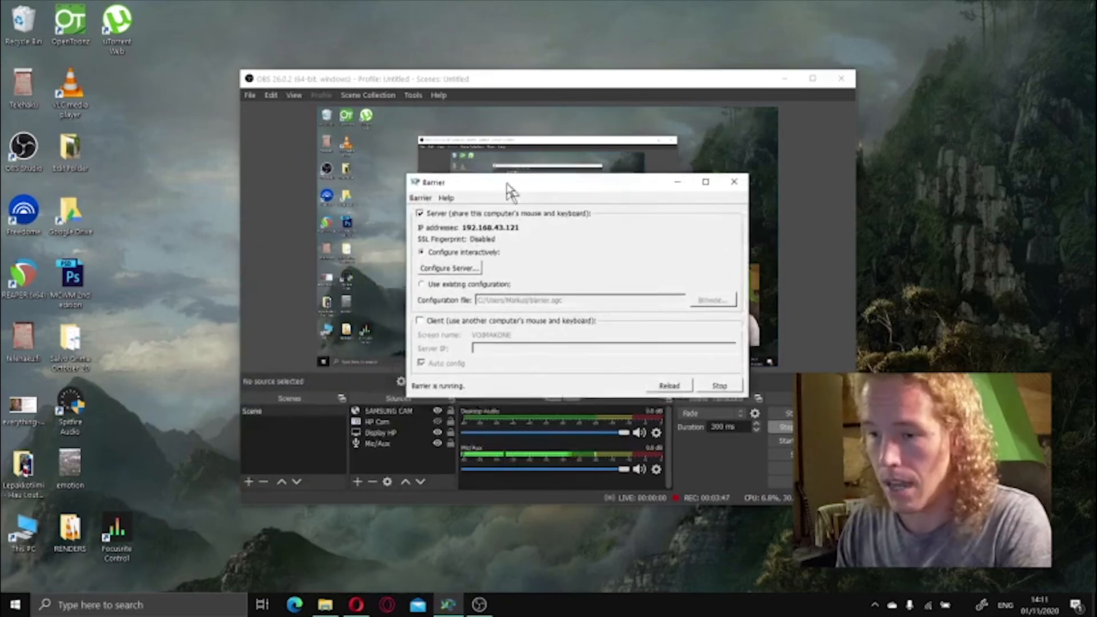
drag(504, 182, 412, 331)
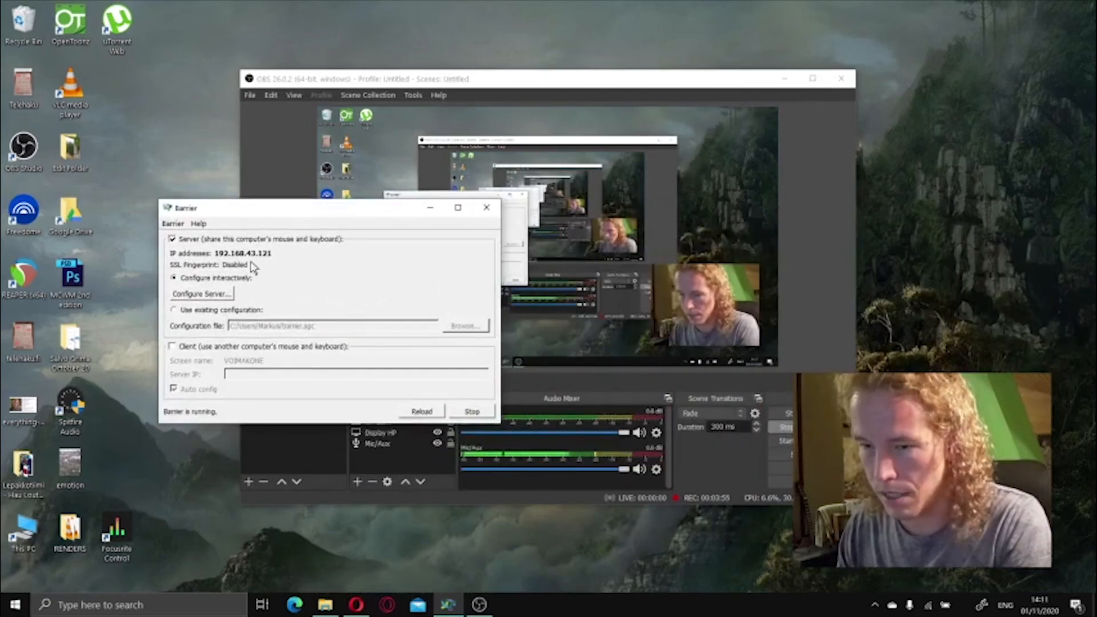
mouse_move(336, 260)
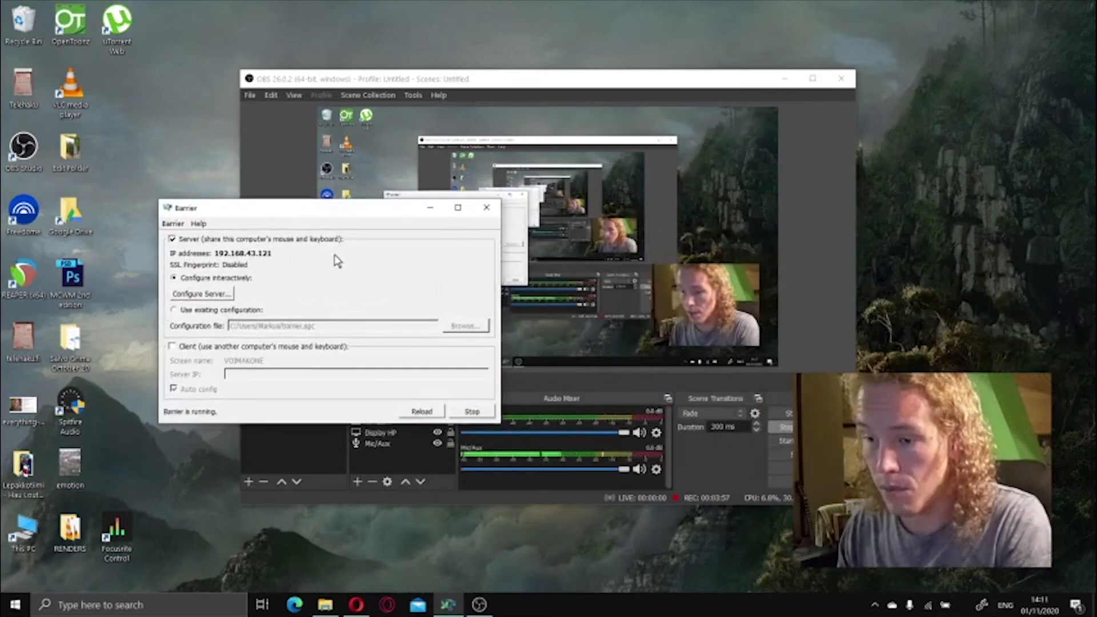
mouse_move(322, 270)
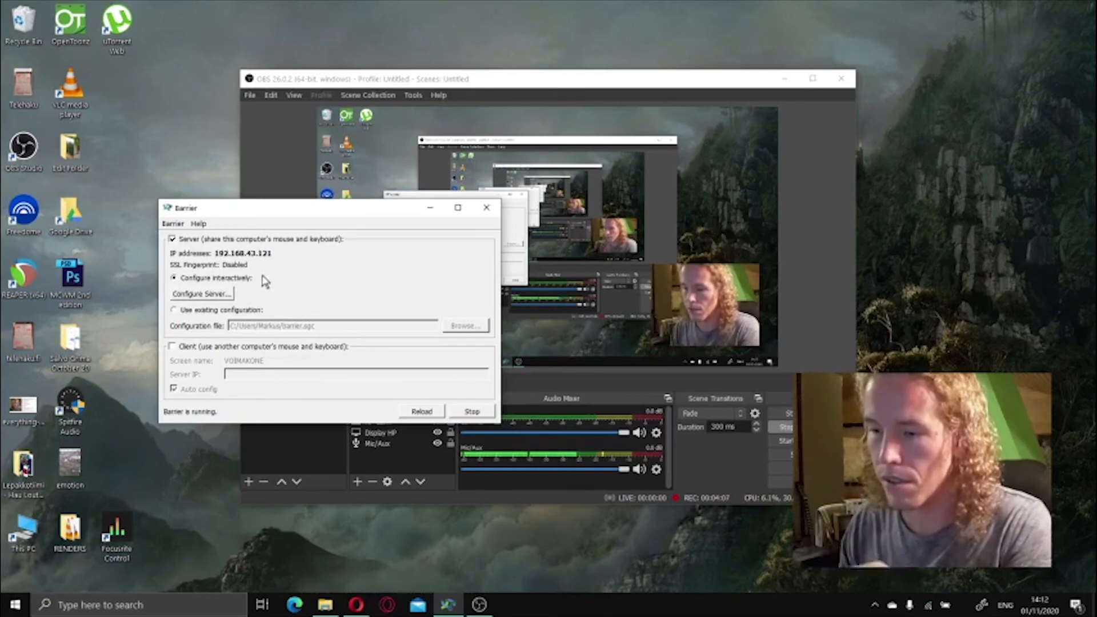
- In Configure Server, drag mg420 into the cell above VOIMAKONE and confirm with OK
click(201, 293)
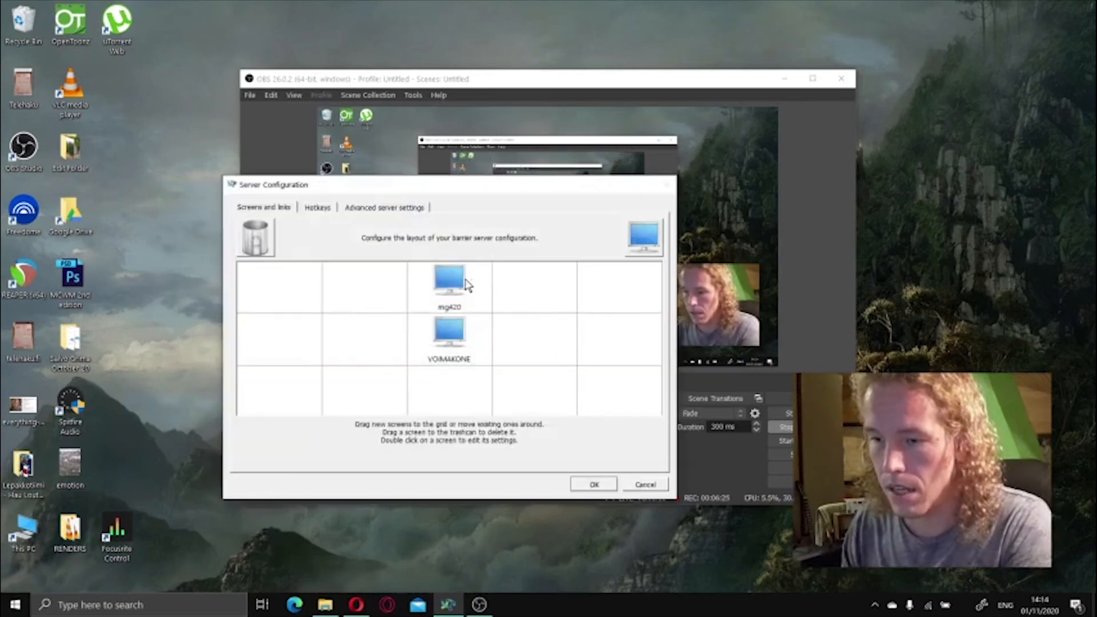
click(449, 284)
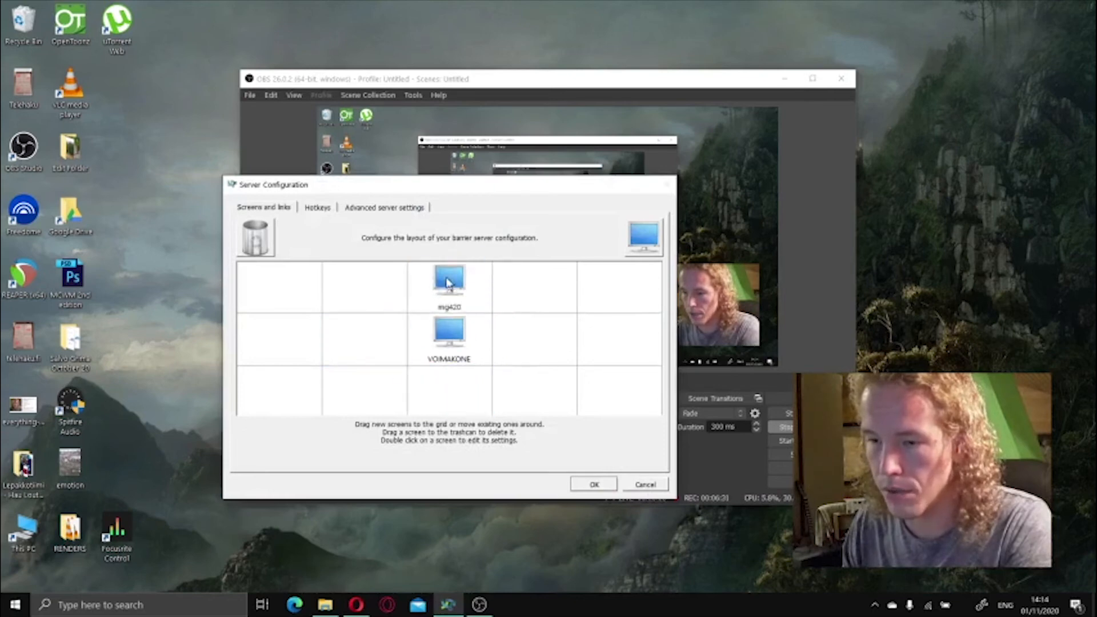
drag(449, 283, 535, 338)
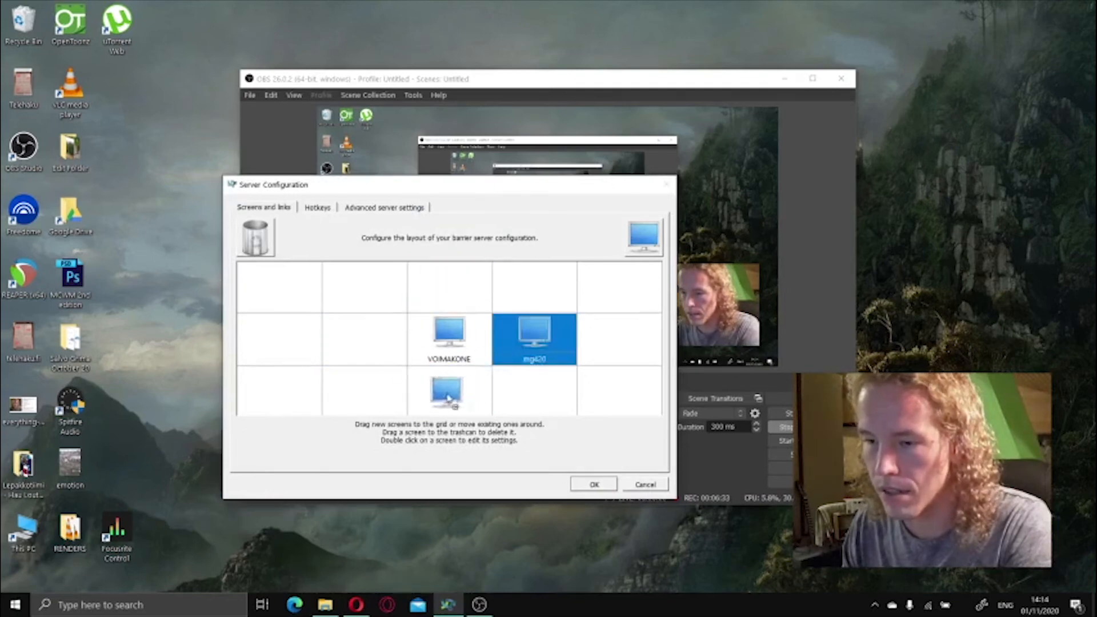
drag(535, 338, 449, 287)
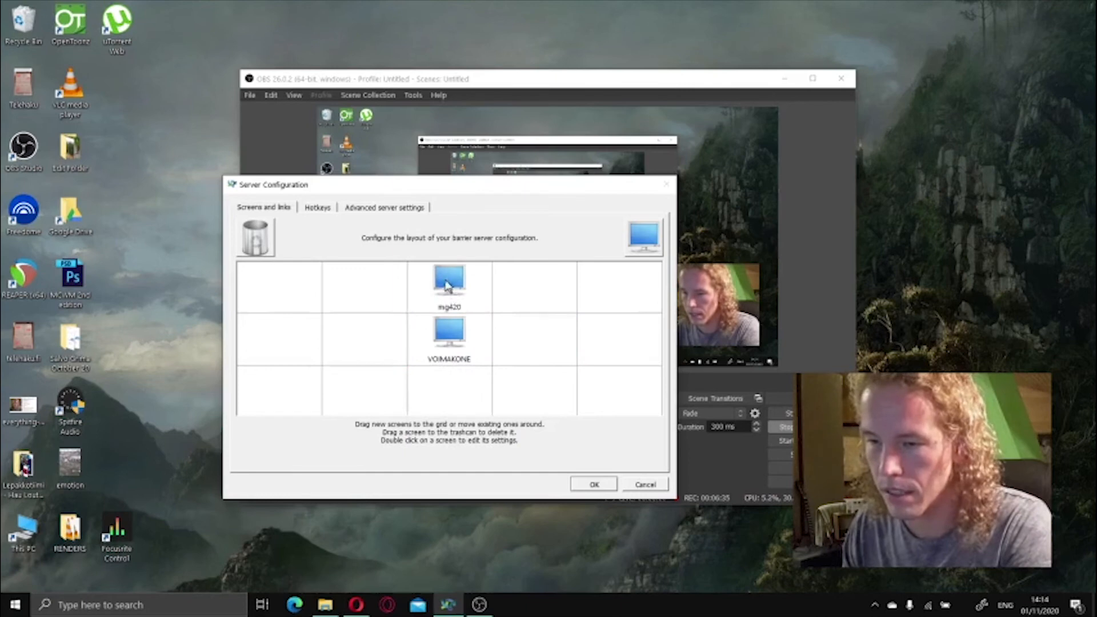
click(449, 286)
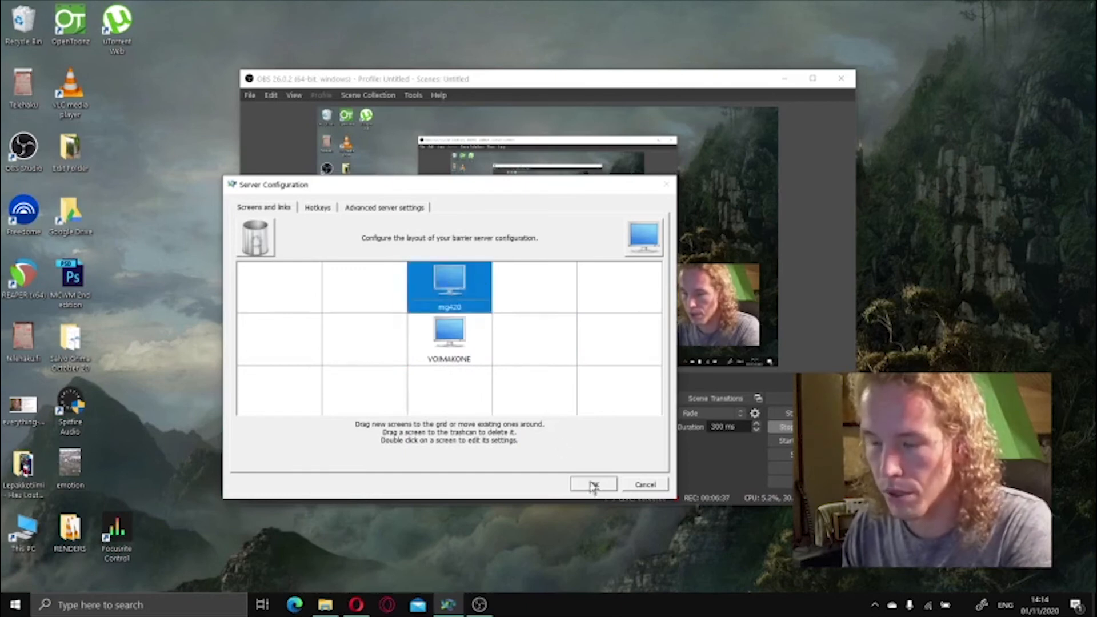
click(593, 484)
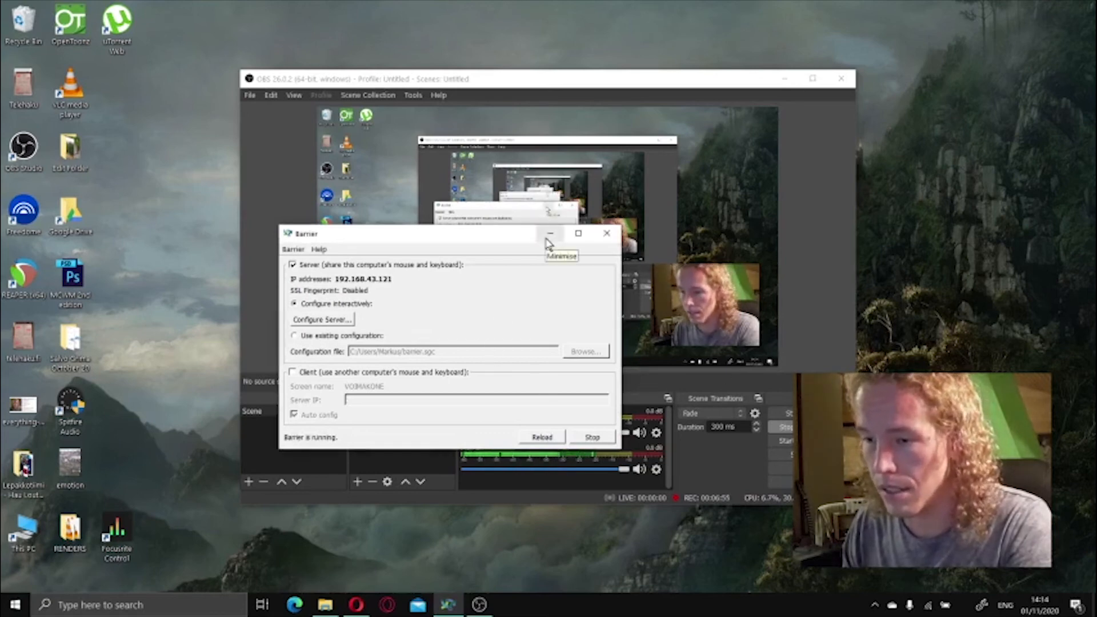
drag(448, 233, 877, 342)
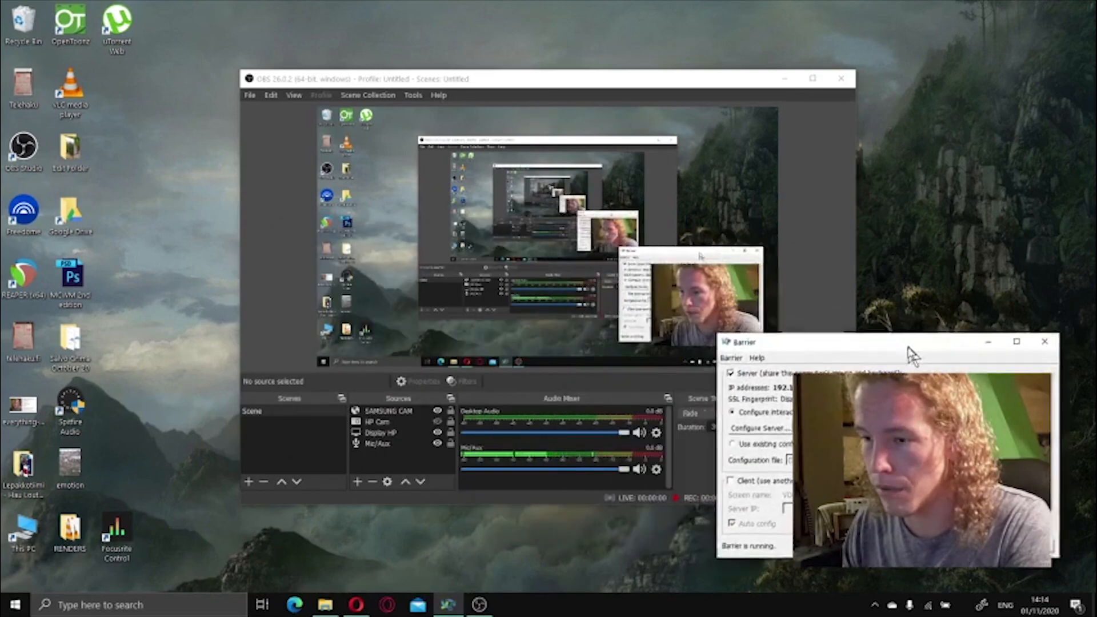